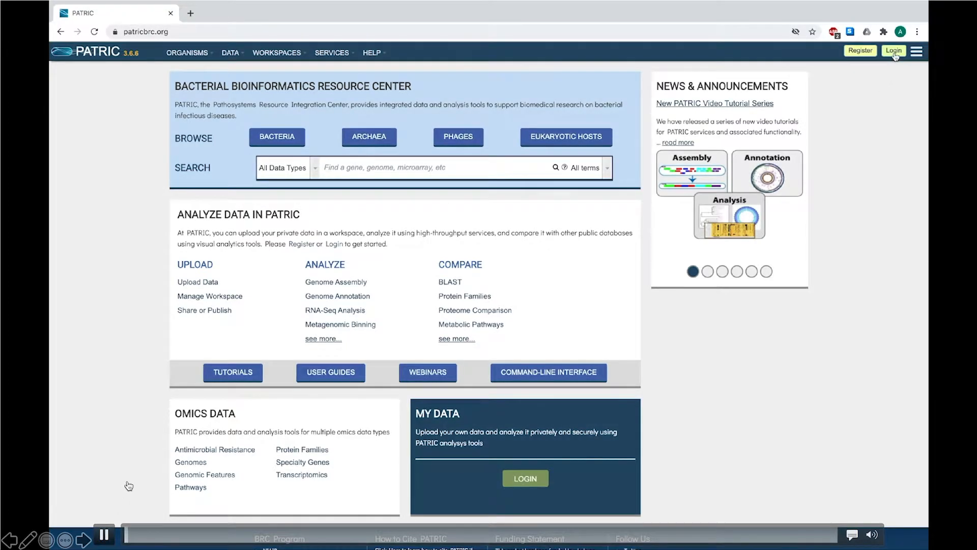
Step: Sign in to PATRIC with the account username and password
left_click(892, 51)
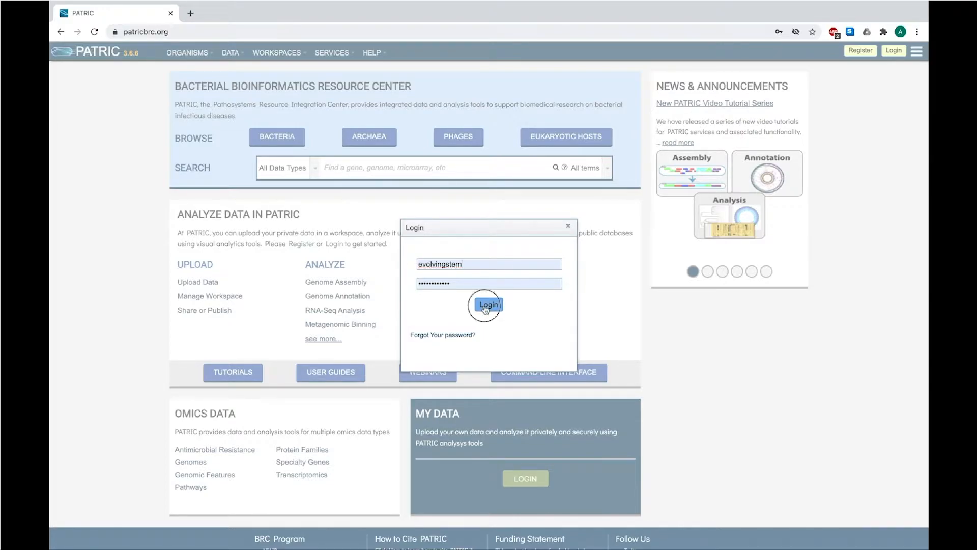
left_click(489, 305)
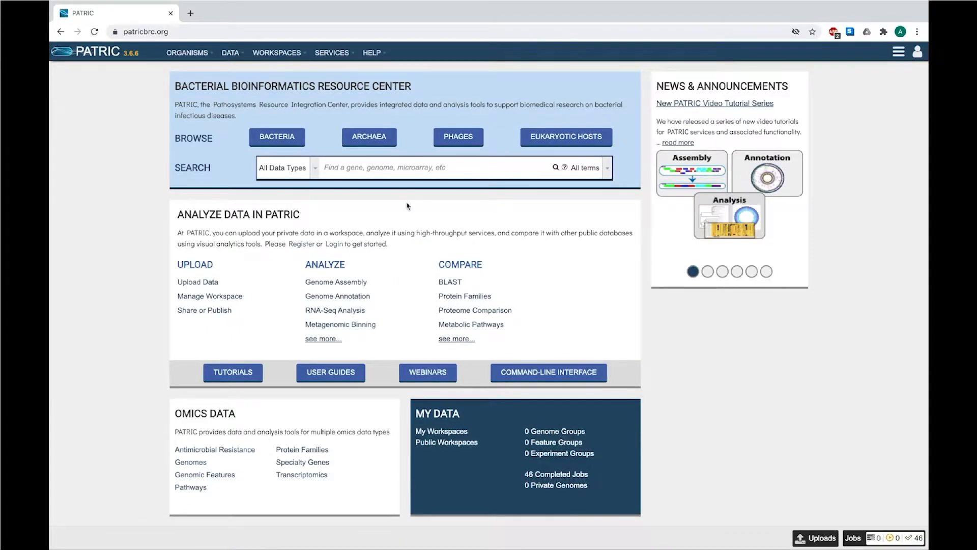
mouse_move(276, 53)
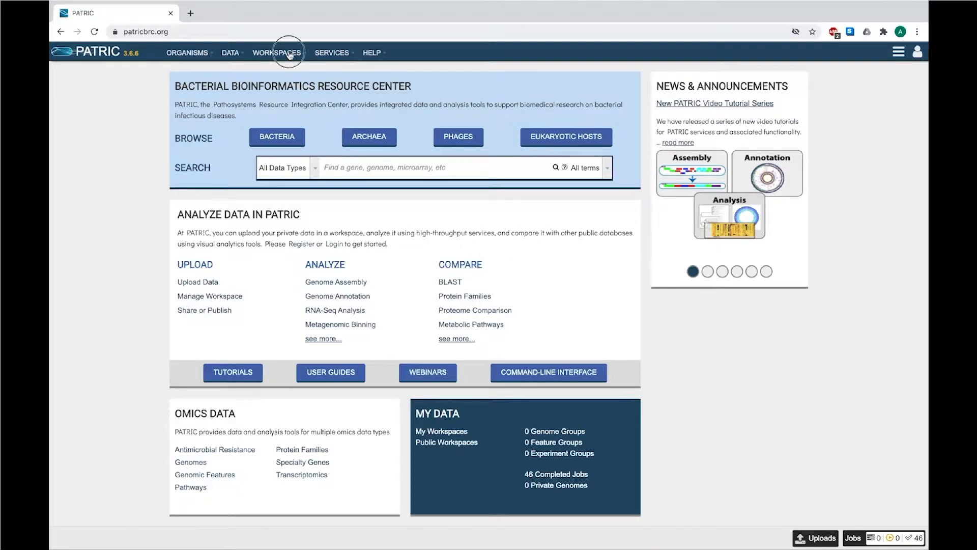
Step: Open the EvolvingSTEM workspace from the Workspaces list
left_click(276, 52)
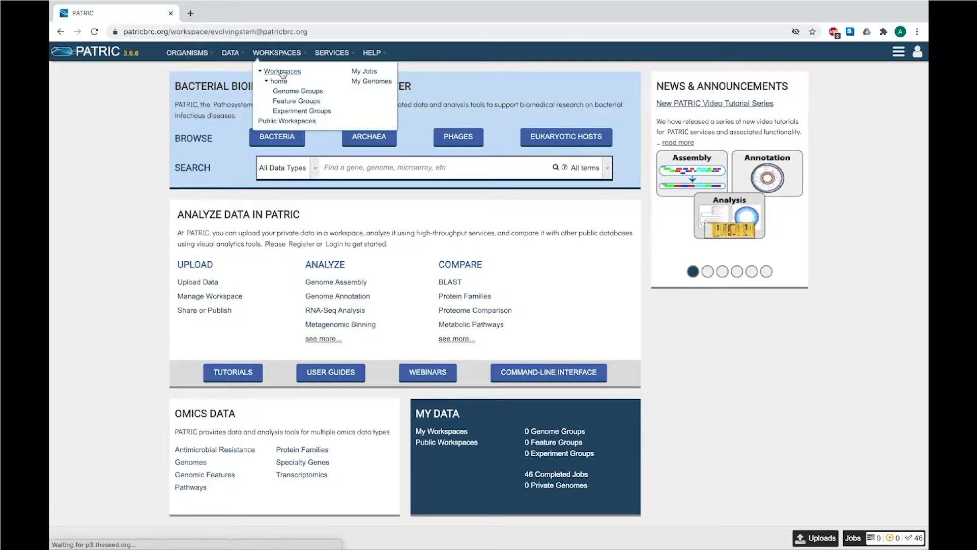
left_click(281, 71)
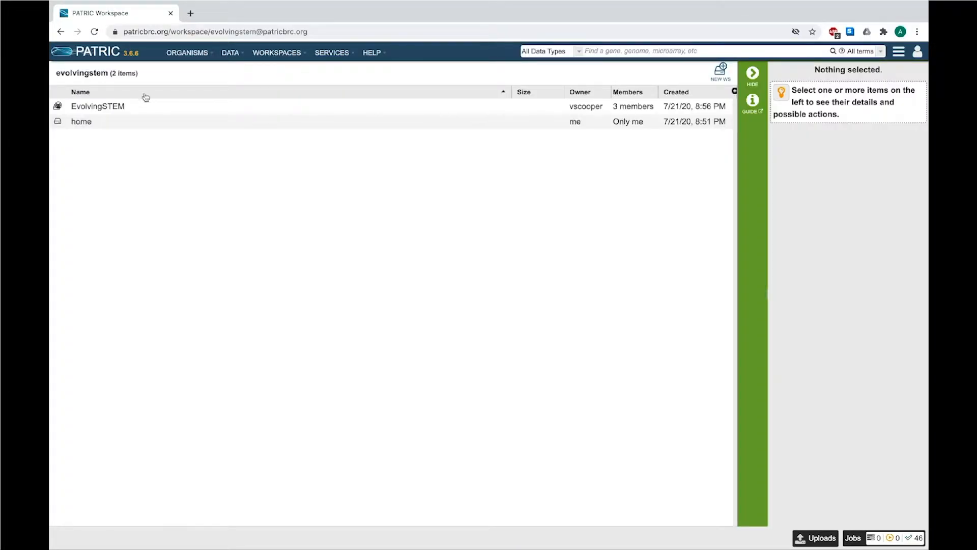
double_click(98, 106)
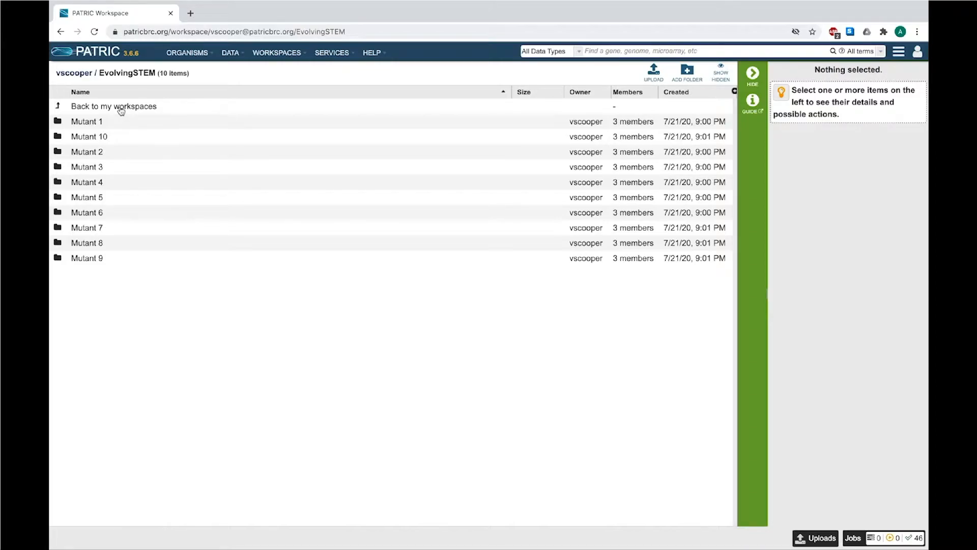
mouse_move(331, 52)
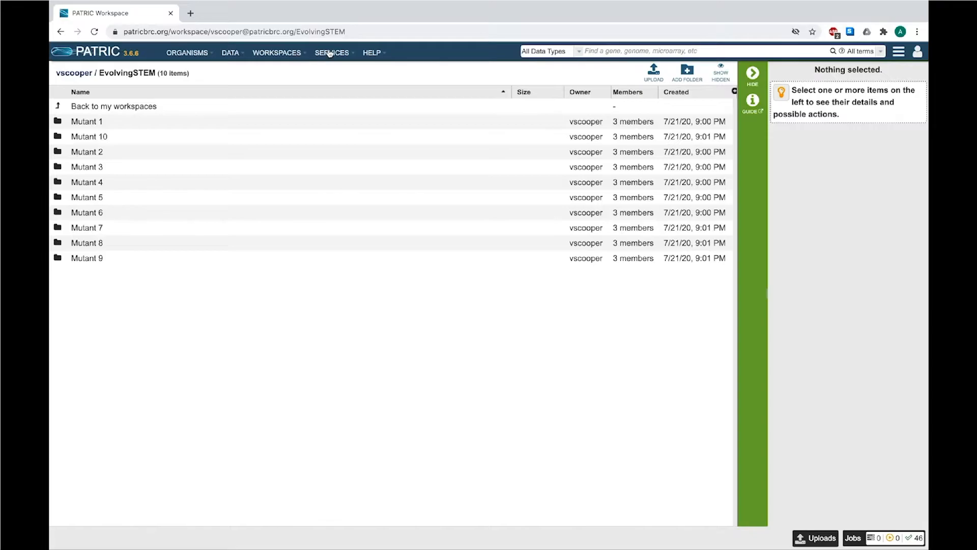
Step: Open Variation Analysis and set Read File 1 to Mutant 1's A_2019_1_fwdpaired.fastq.gz
left_click(331, 52)
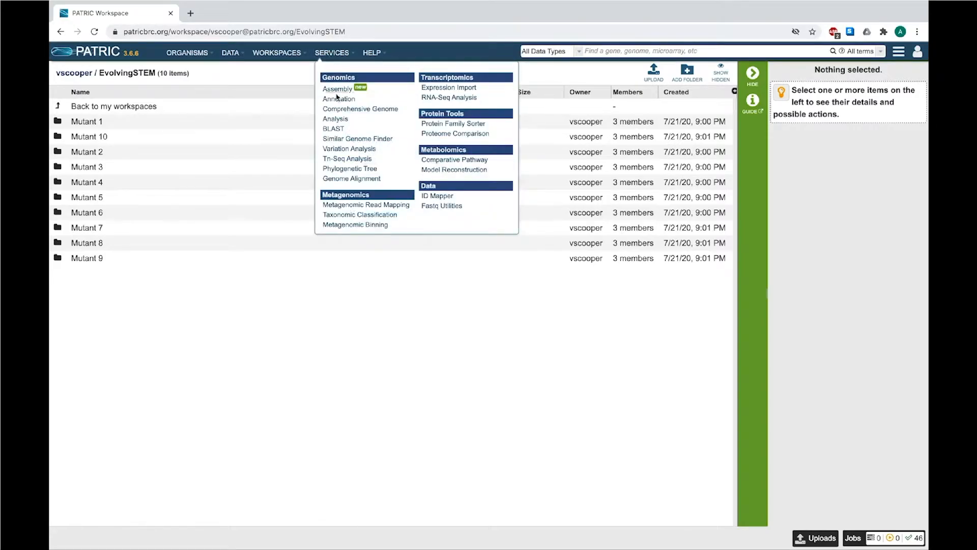
mouse_move(349, 148)
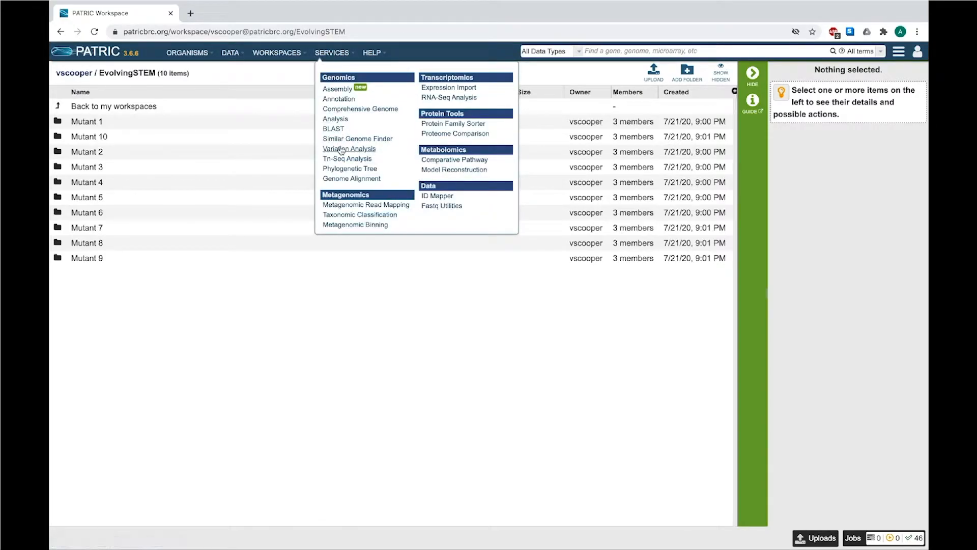
left_click(349, 148)
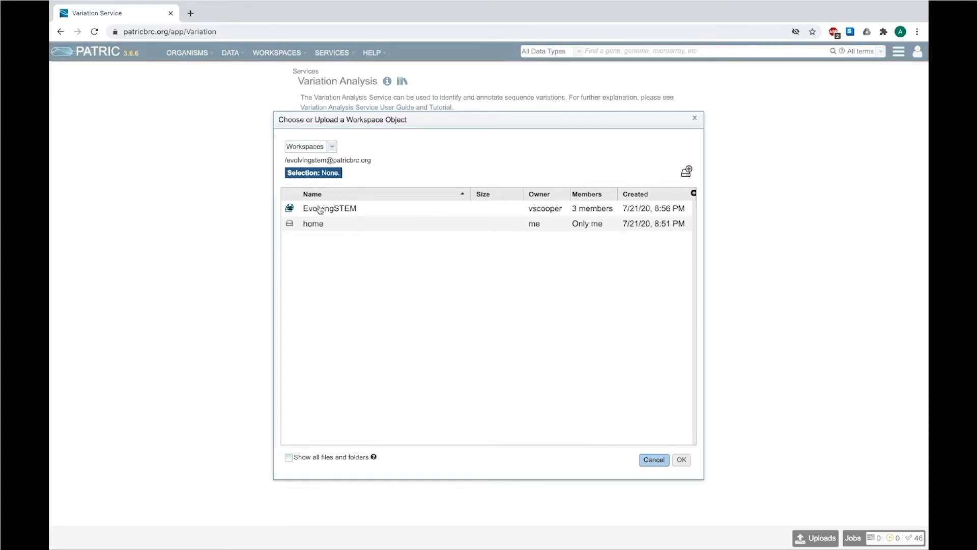
double_click(330, 208)
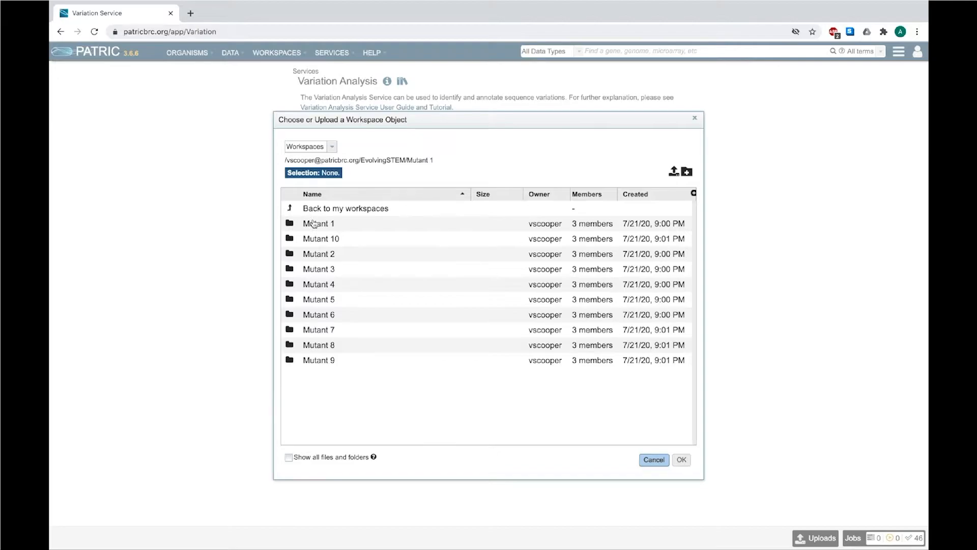
double_click(319, 223)
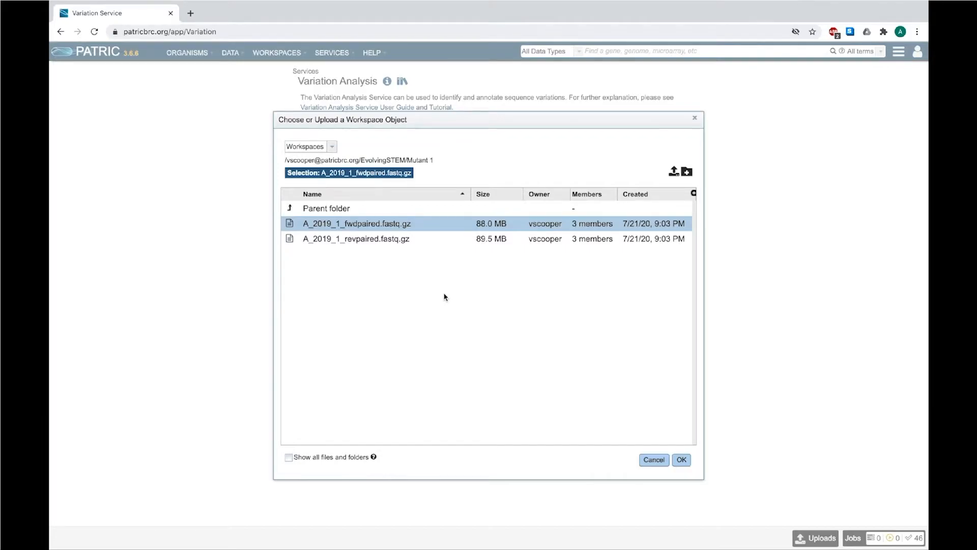
left_click(680, 459)
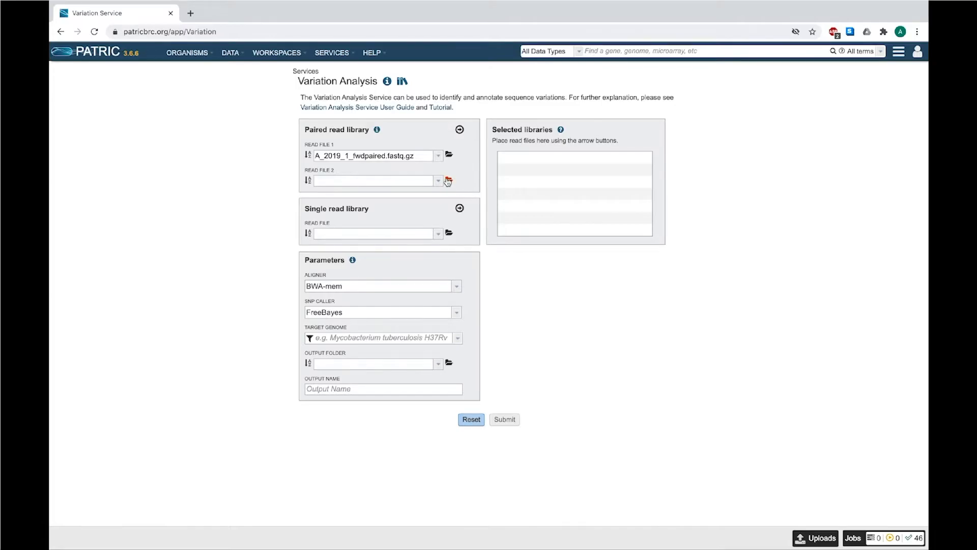
Step: Set Read File 2 to A_2019_1_revpaired.fastq.gz from EvolvingSTEM > Mutant 1
left_click(449, 180)
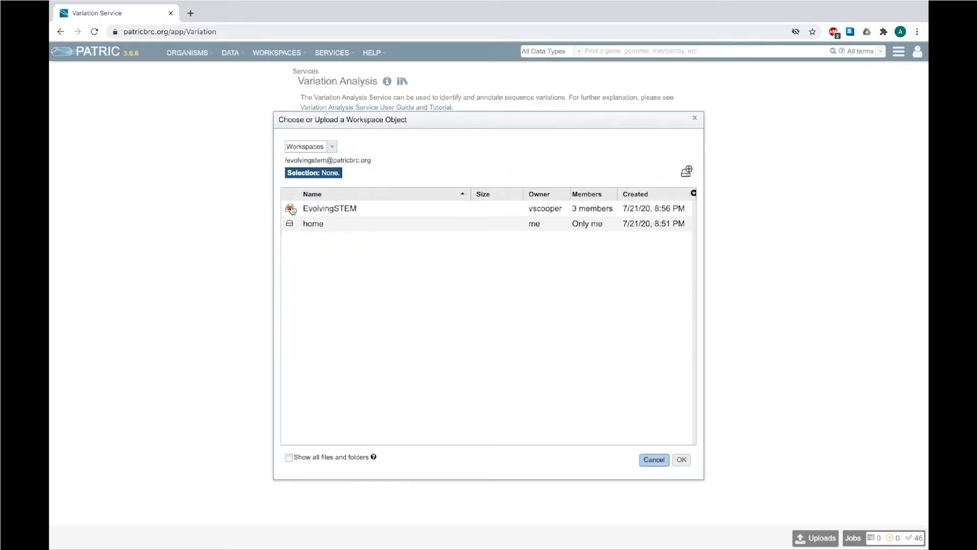
double_click(329, 208)
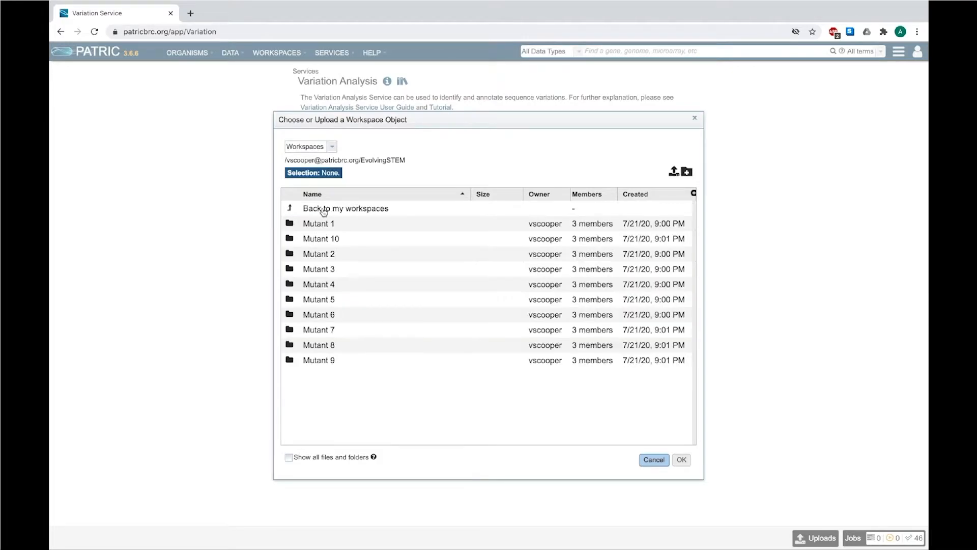
double_click(318, 223)
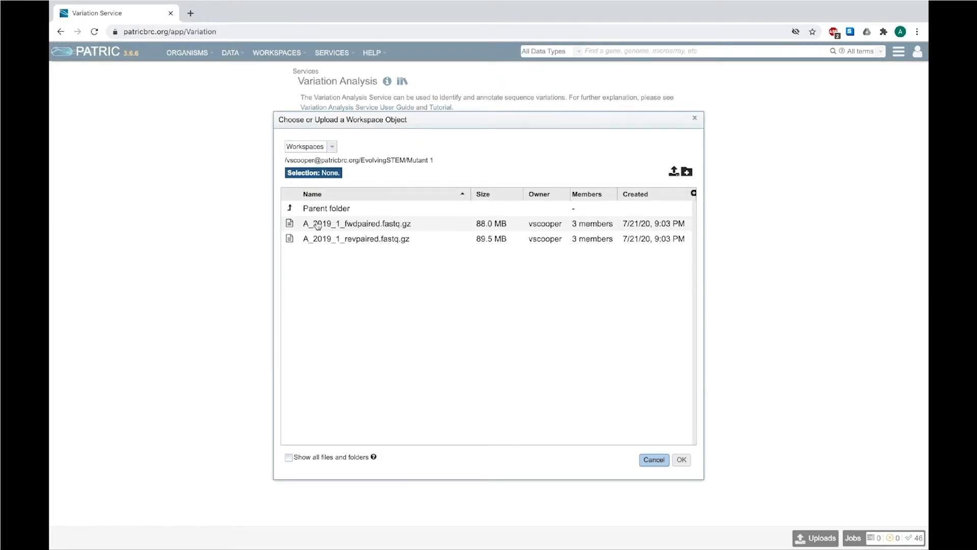
left_click(356, 238)
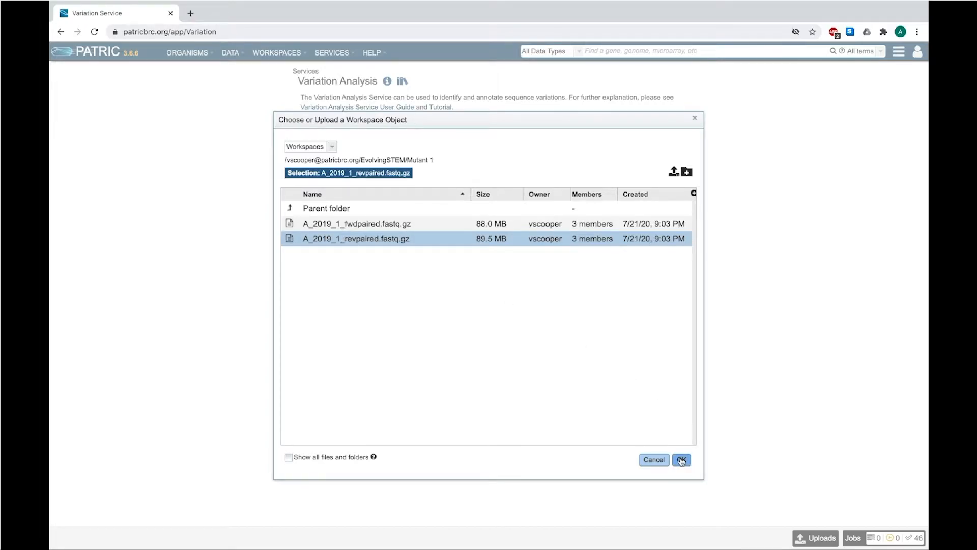
left_click(681, 460)
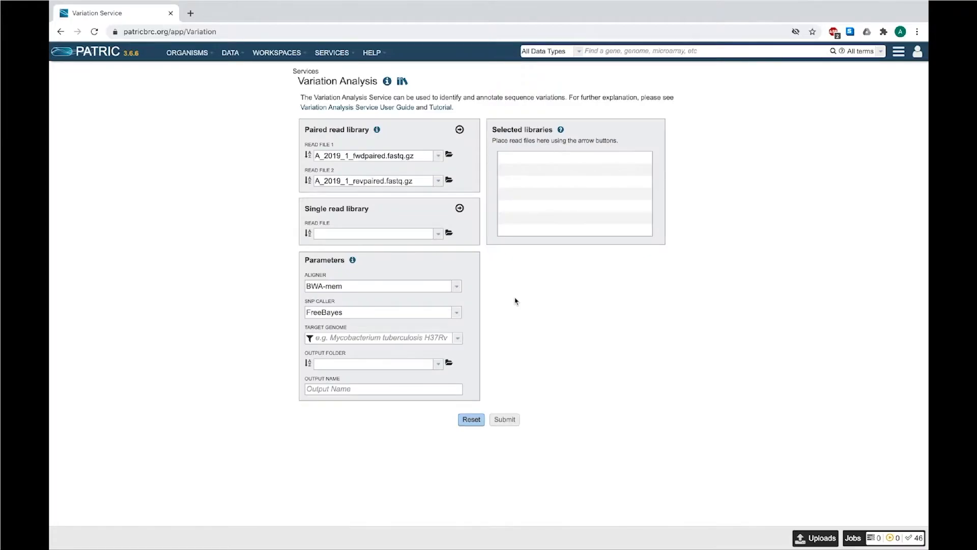
mouse_move(448, 275)
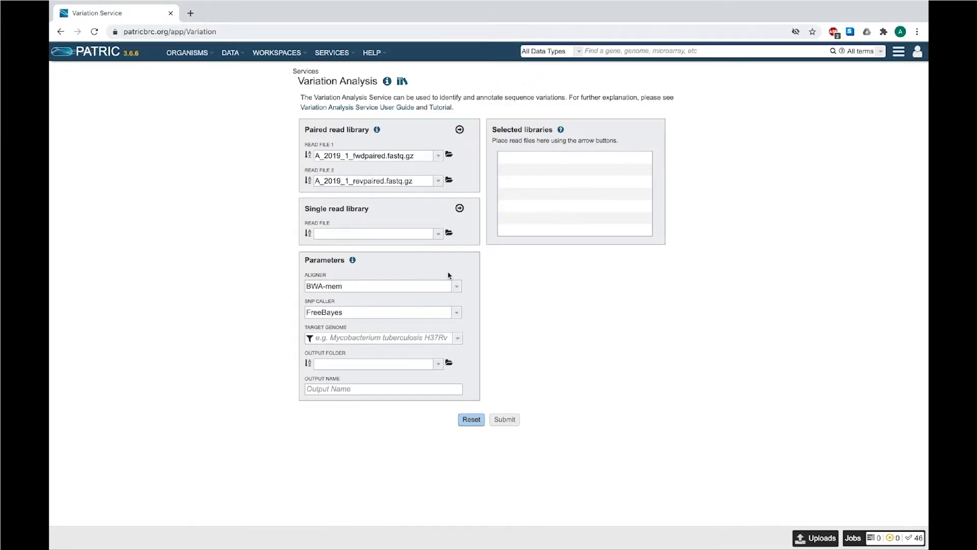
Step: Choose Bowtie2 as aligner and Pseudomonas fluorescens SBW25 as target genome
left_click(456, 286)
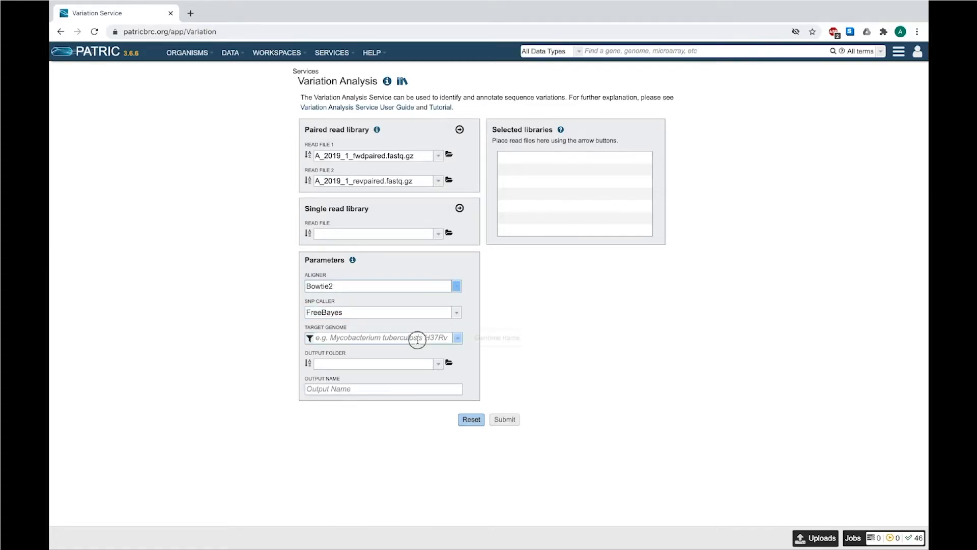
type("Pseudomonas f")
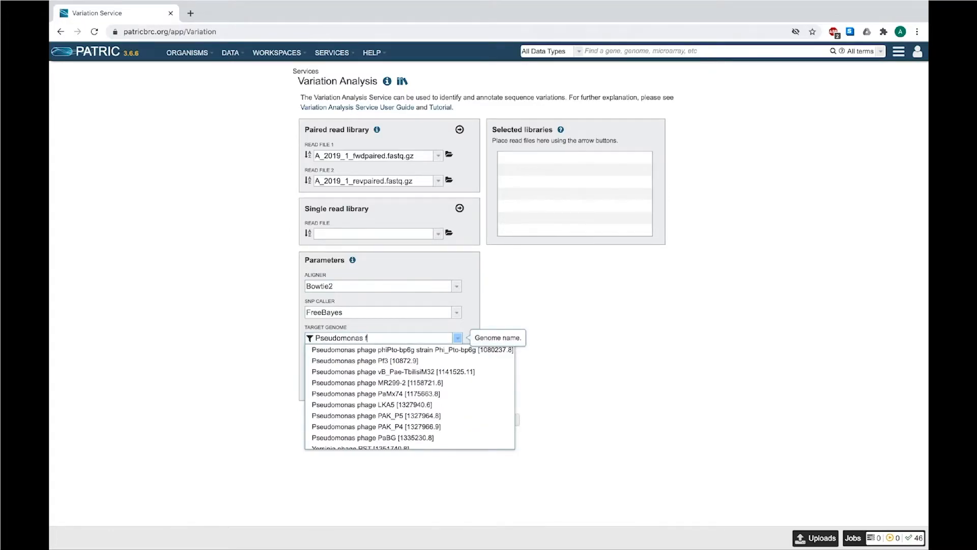
type("luorescens s")
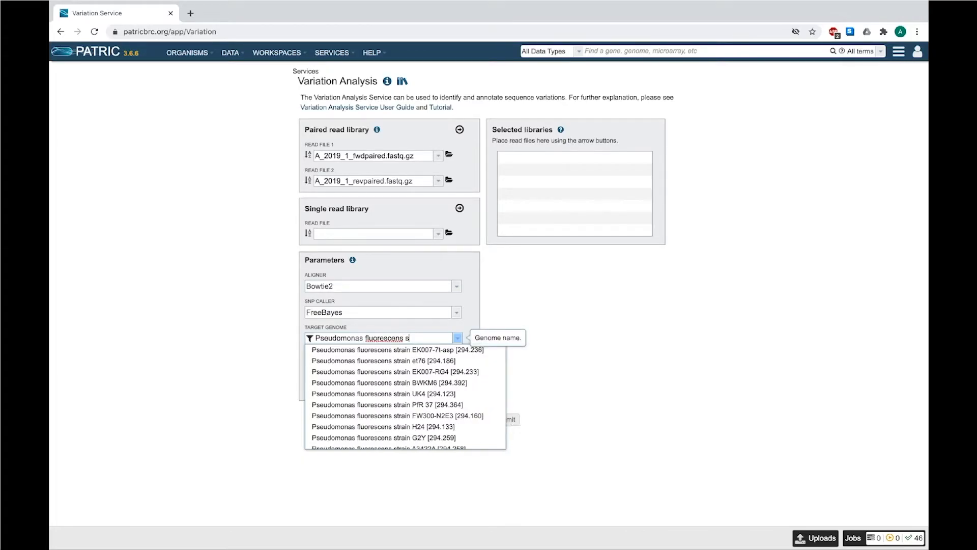
type("bw25")
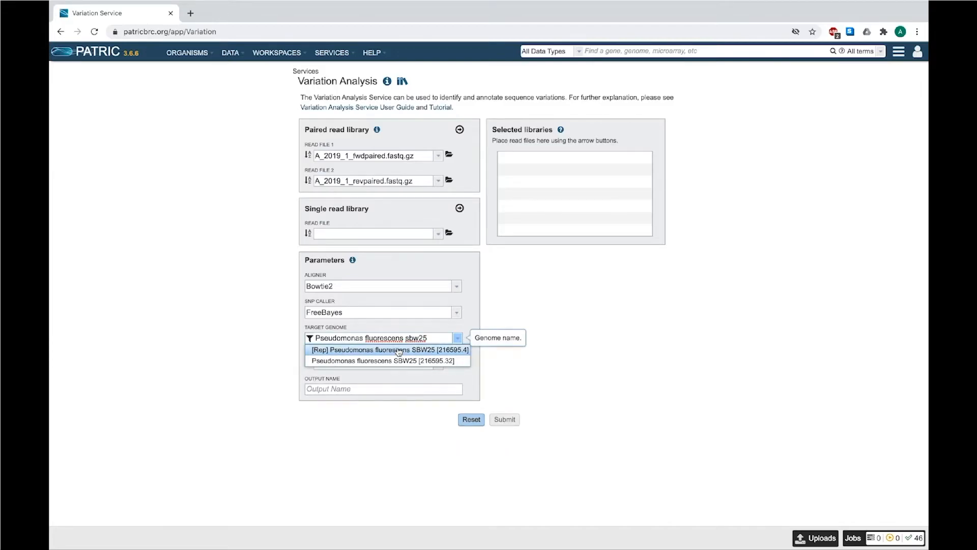
left_click(389, 350)
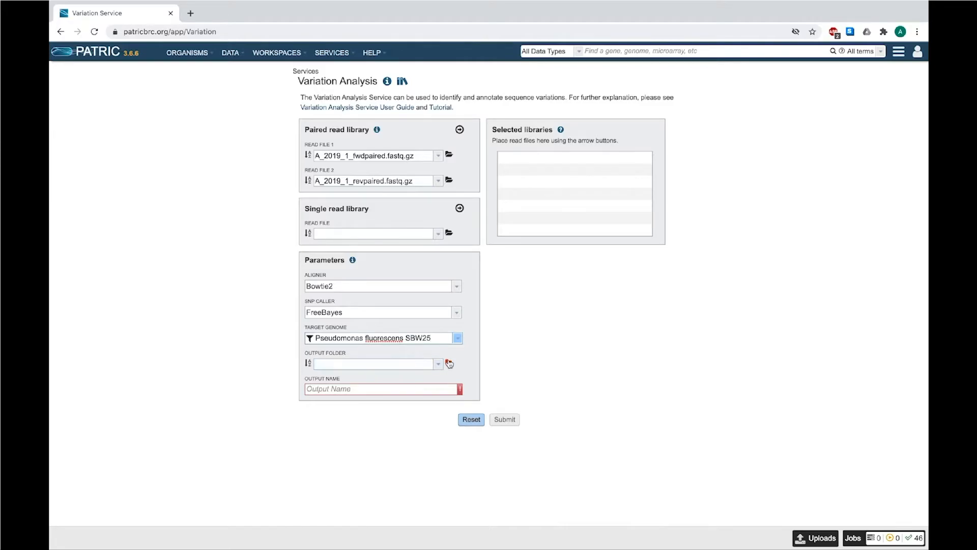
Step: Choose Practice Folder as the analysis output folder
left_click(448, 363)
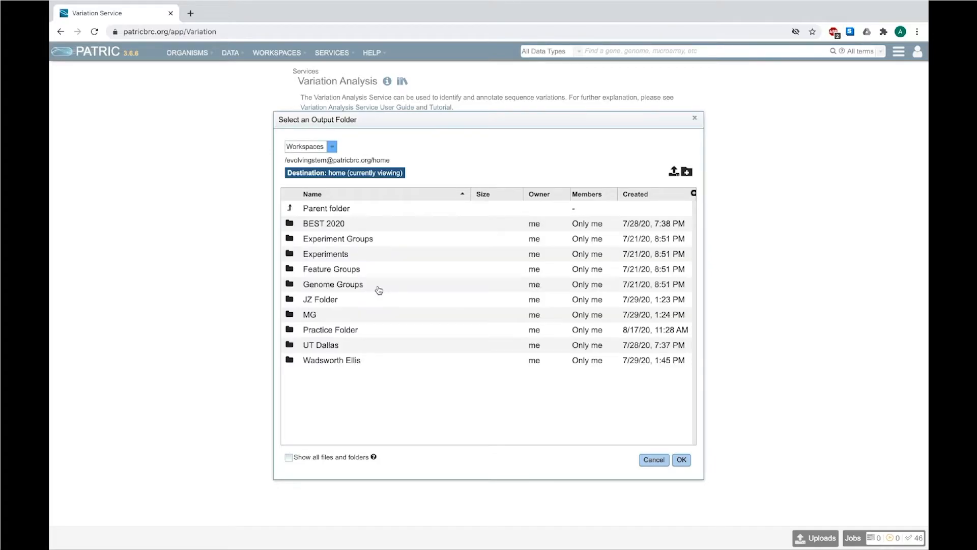
double_click(330, 329)
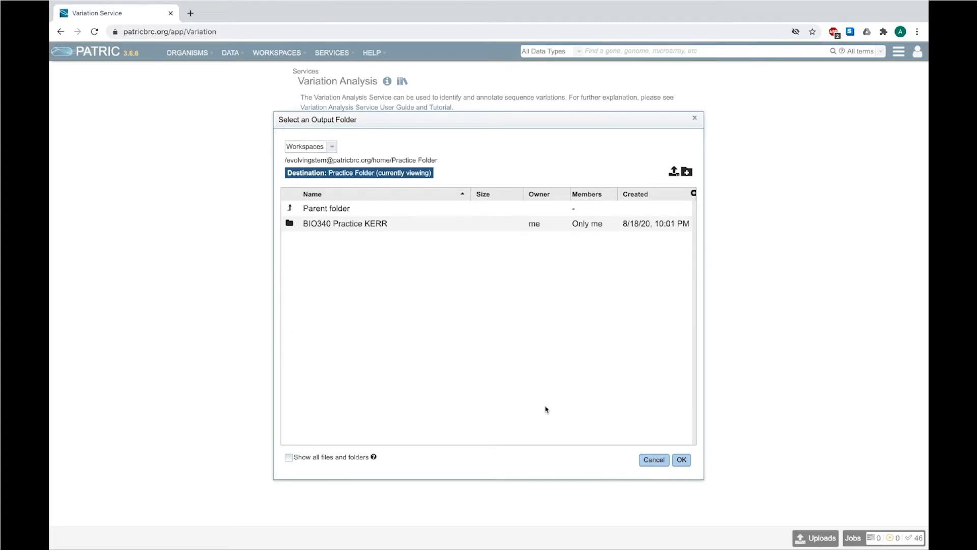
mouse_move(681, 459)
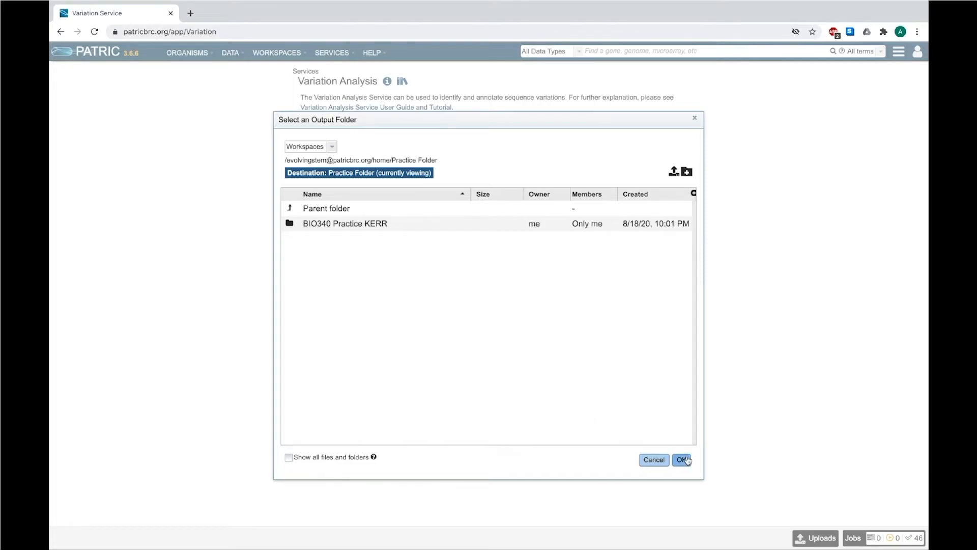
left_click(680, 459)
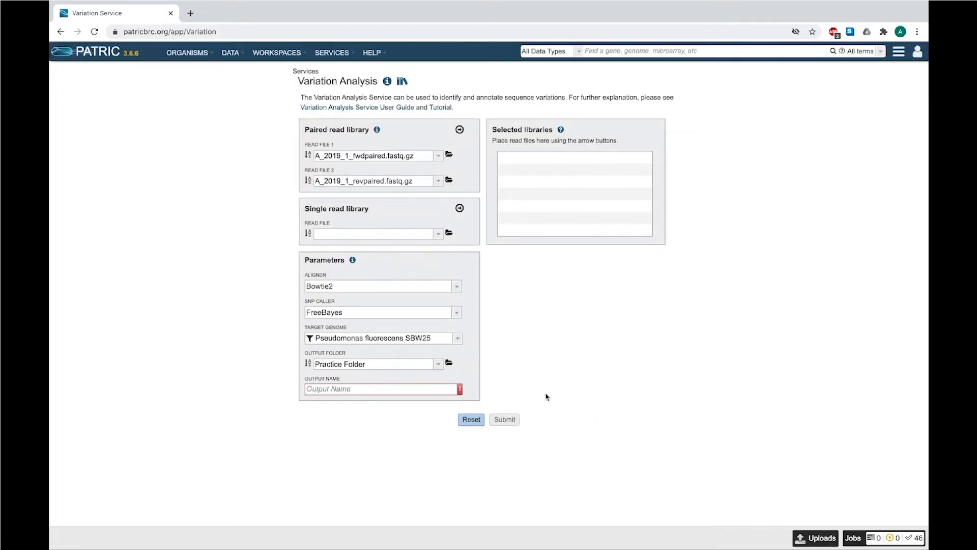
mouse_move(377, 388)
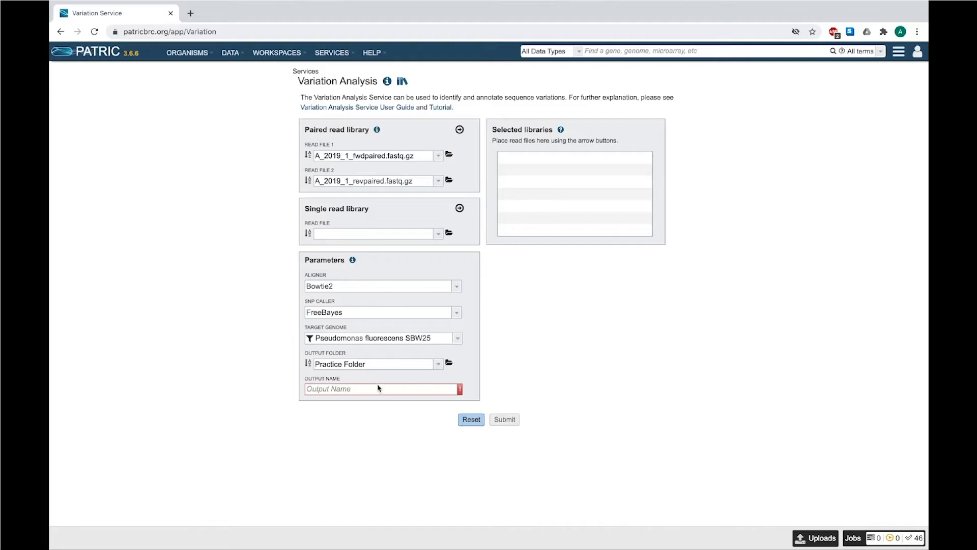
Step: Name the output A_2019_1_VarAn, add the paired library, and submit the job
type("A_")
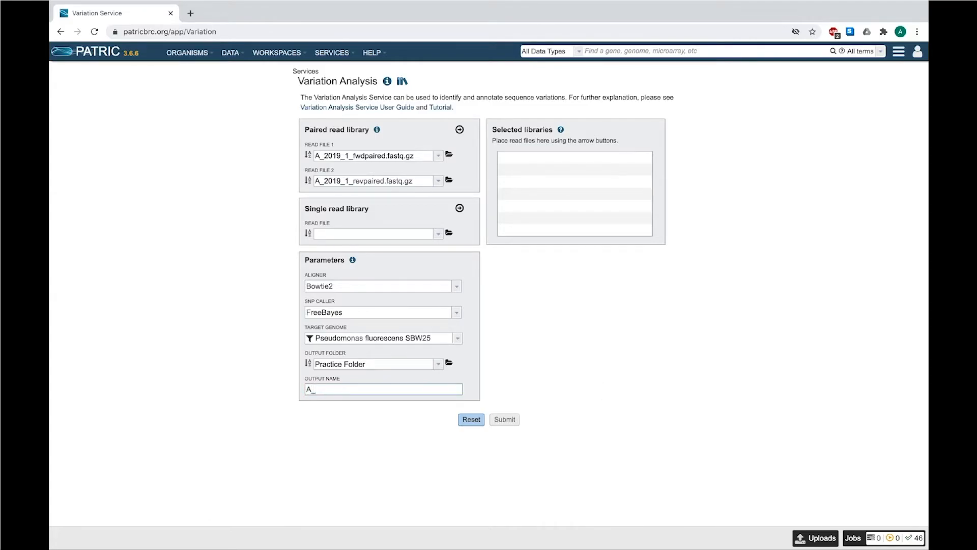
type("2019")
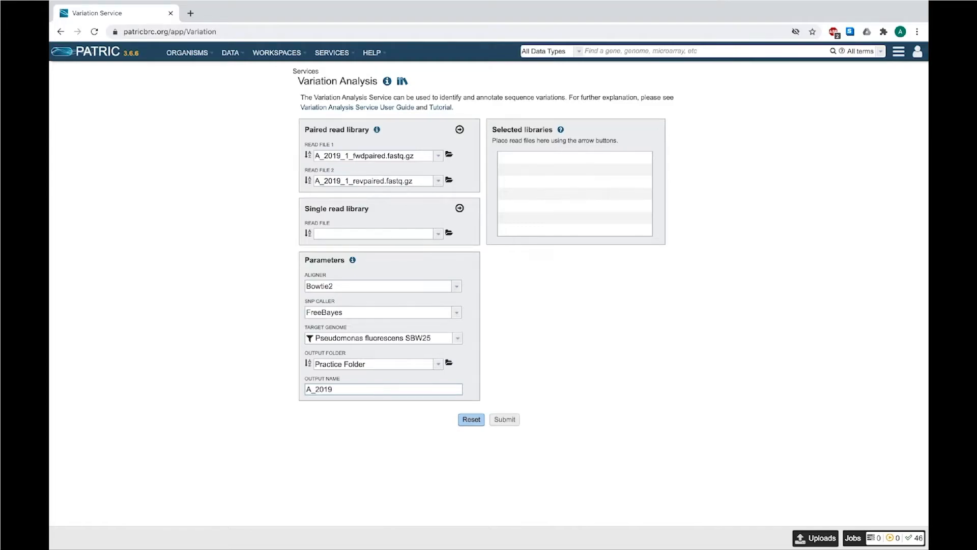
type("_1_VarAn")
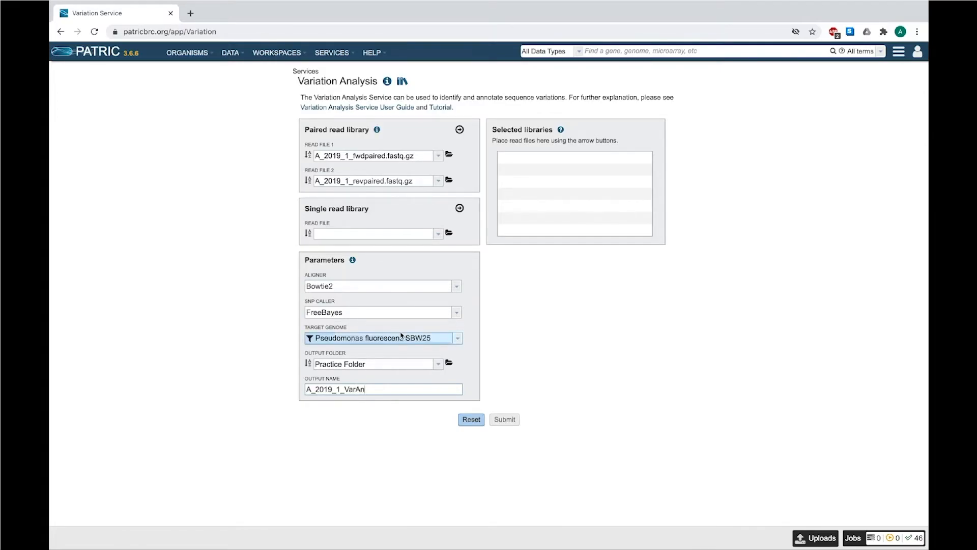
left_click(459, 130)
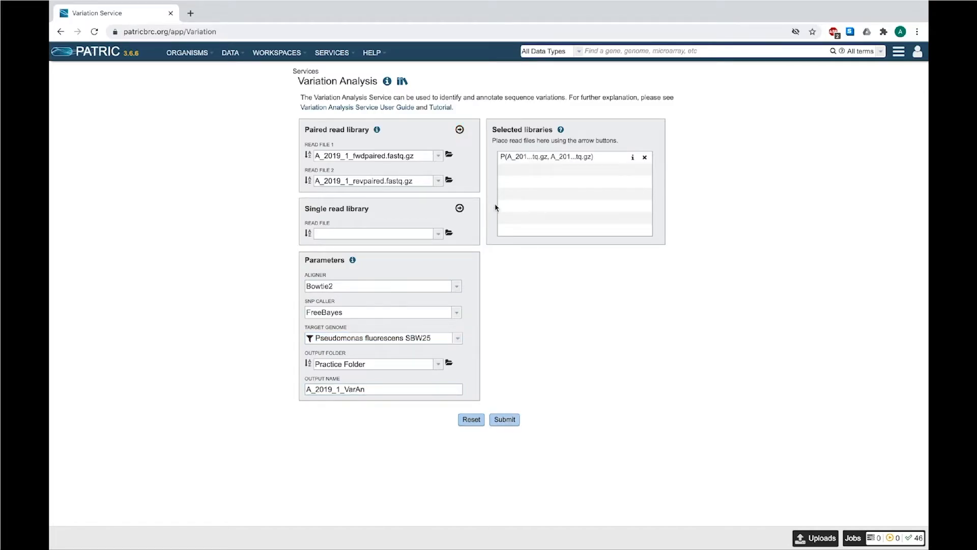
mouse_move(508, 383)
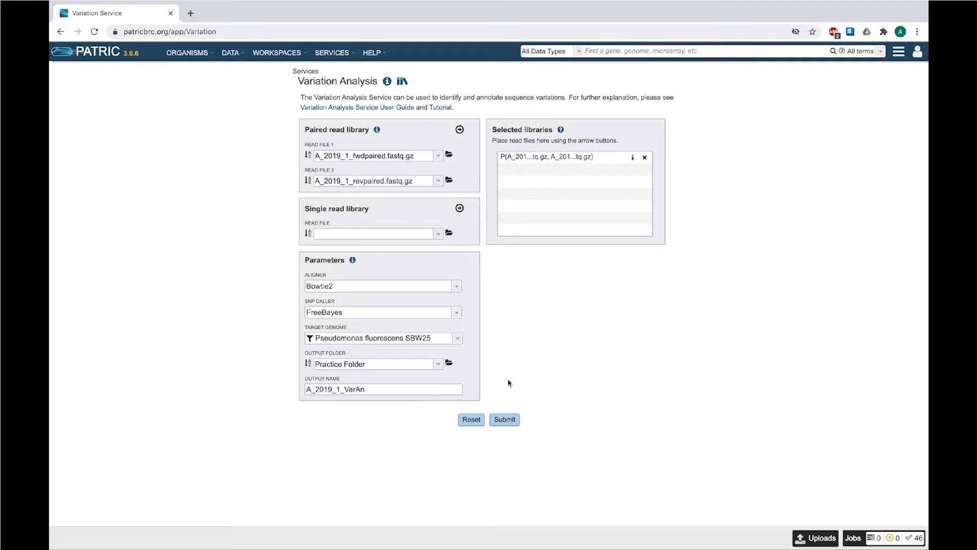
left_click(503, 419)
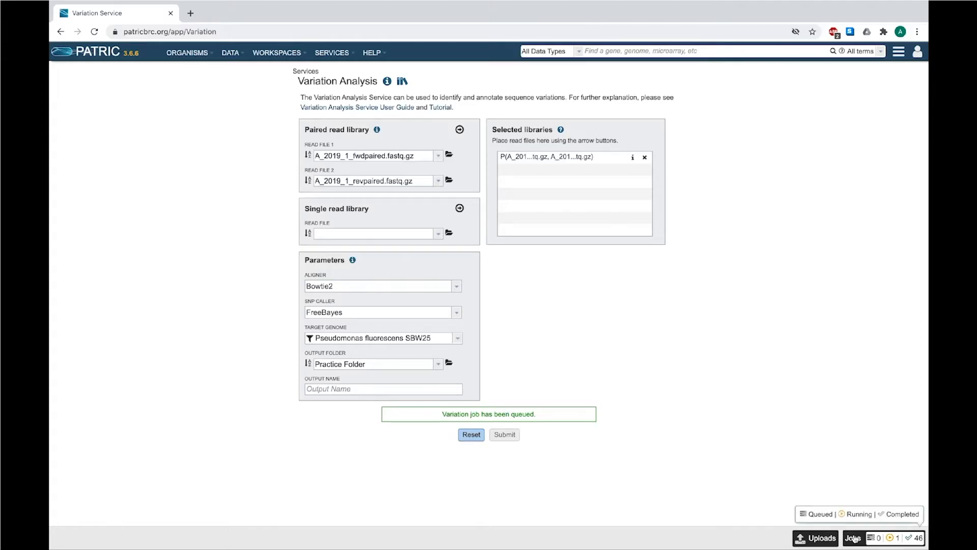
Step: Open the Jobs status list showing the completed A_2019_1_VarAn job
left_click(853, 538)
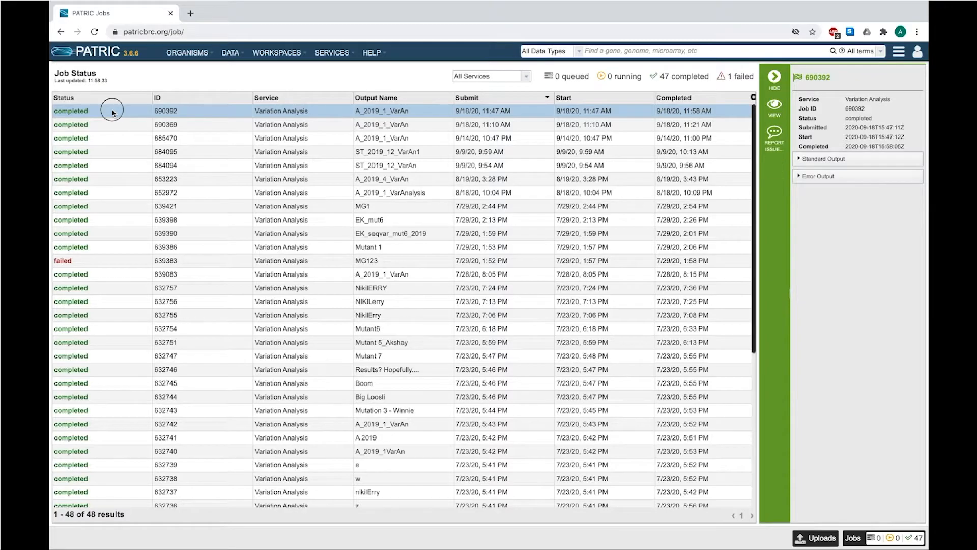
Step: View the completed A_2019_1_VarAn job's result folder with its 12 output files
left_click(774, 105)
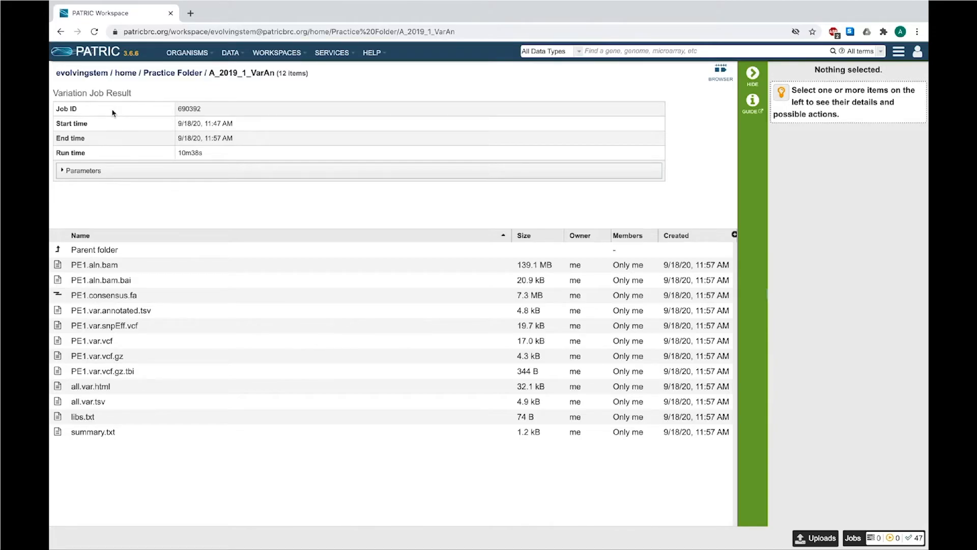
mouse_move(116, 165)
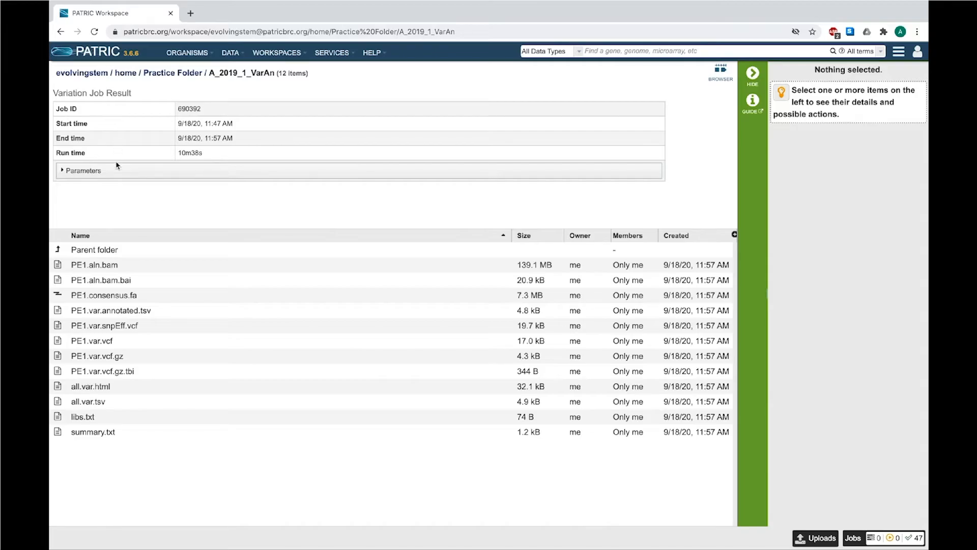
mouse_move(117, 207)
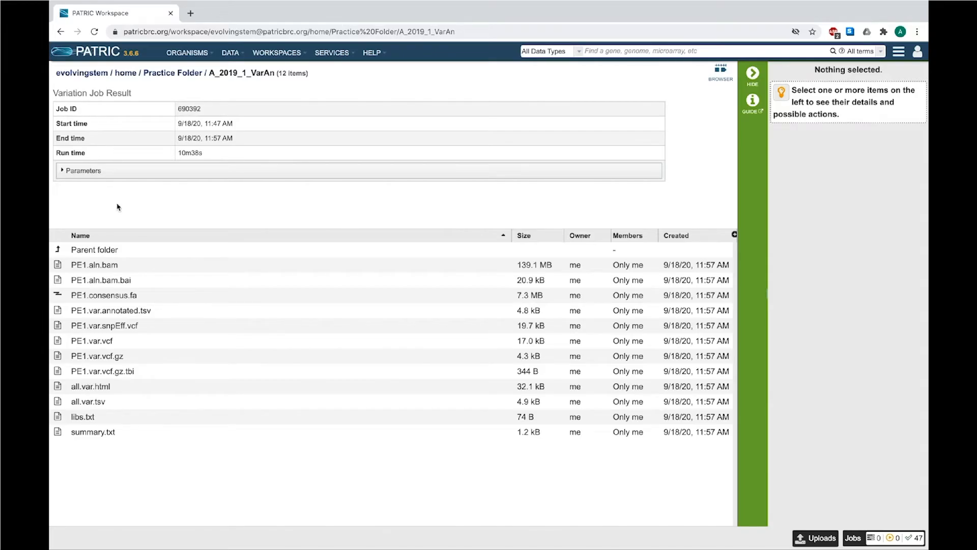
mouse_move(102, 404)
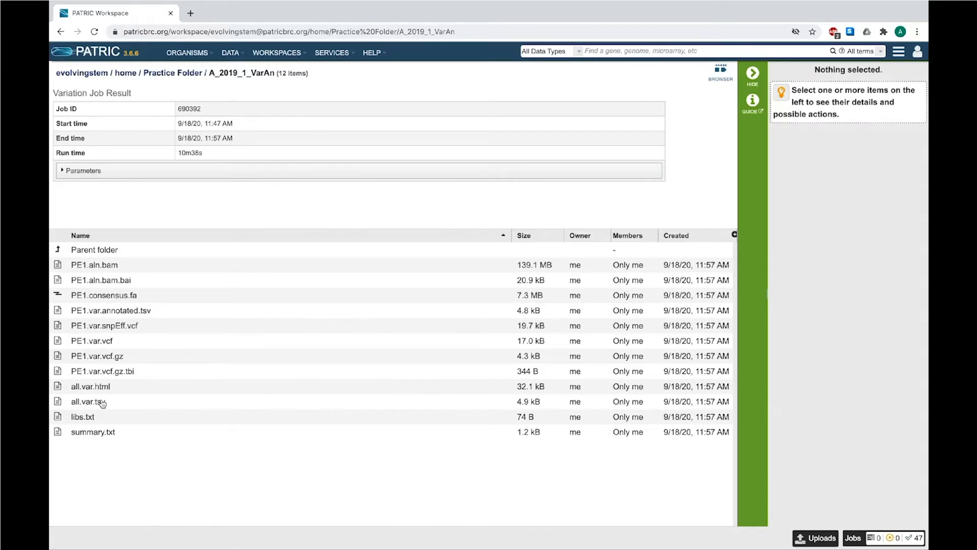
Step: Open the all.var.tsv variant table and download it
double_click(86, 402)
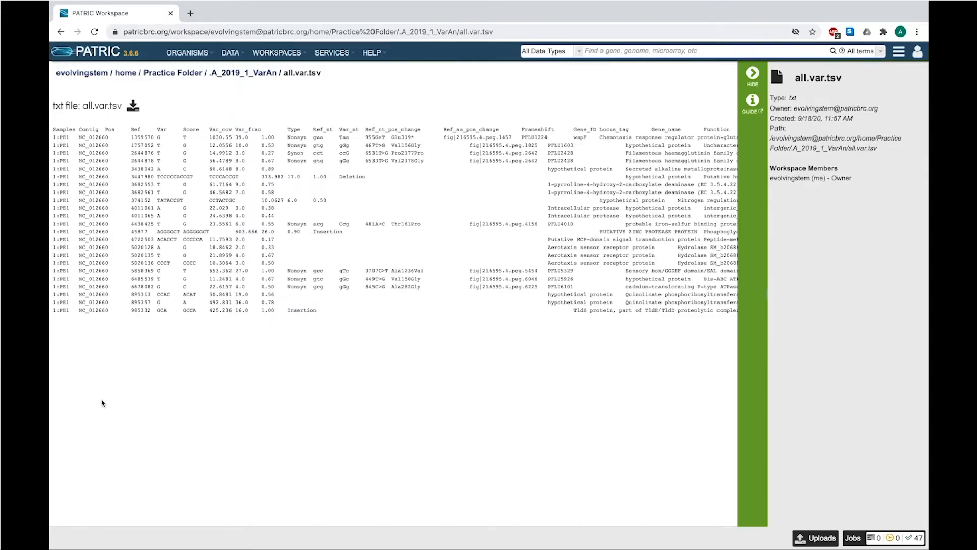
mouse_move(133, 124)
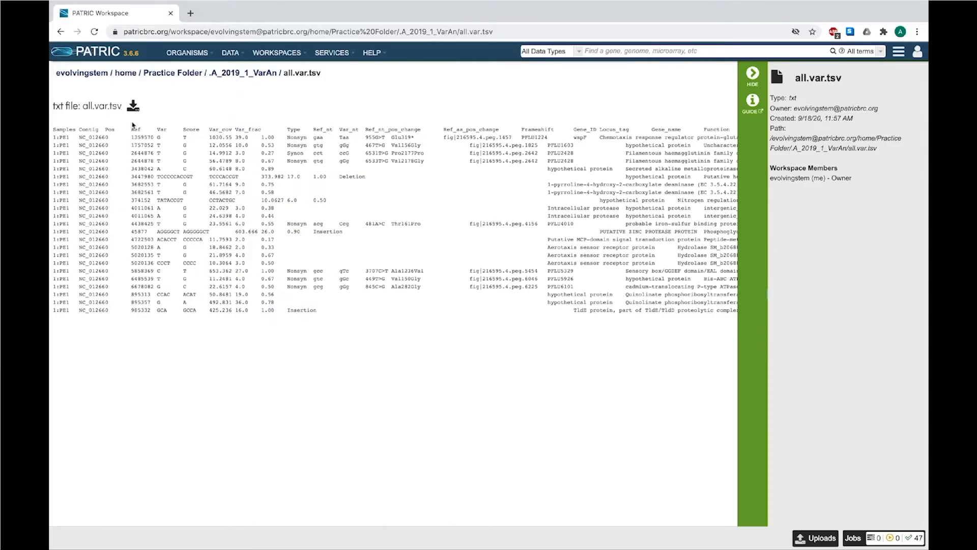
left_click(133, 105)
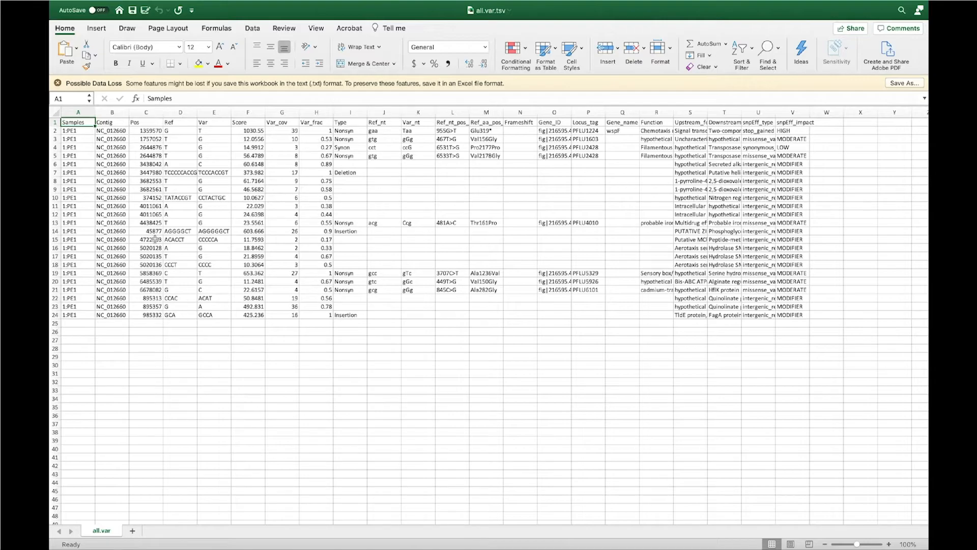
Step: Delete the ancestral deletion row 7 from the variant table
left_click(55, 173)
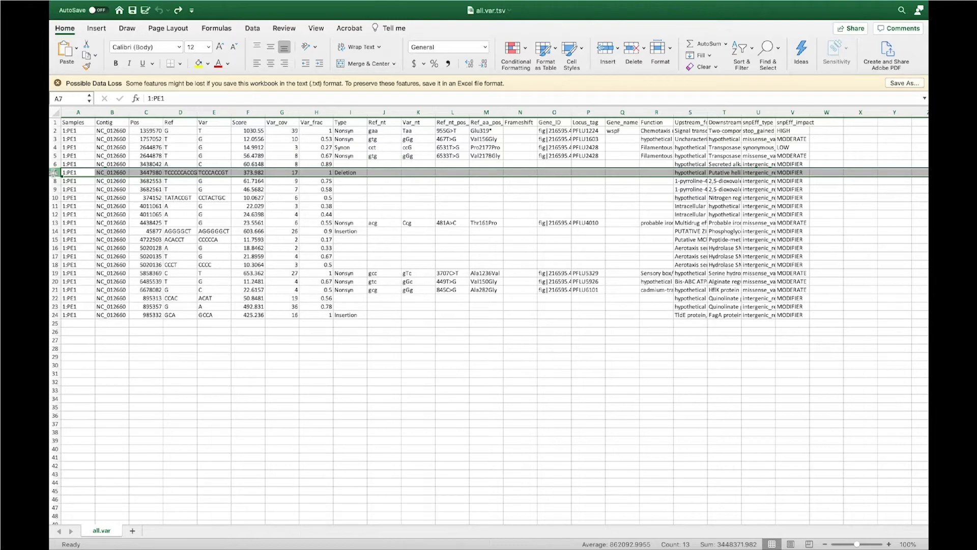
right_click(53, 172)
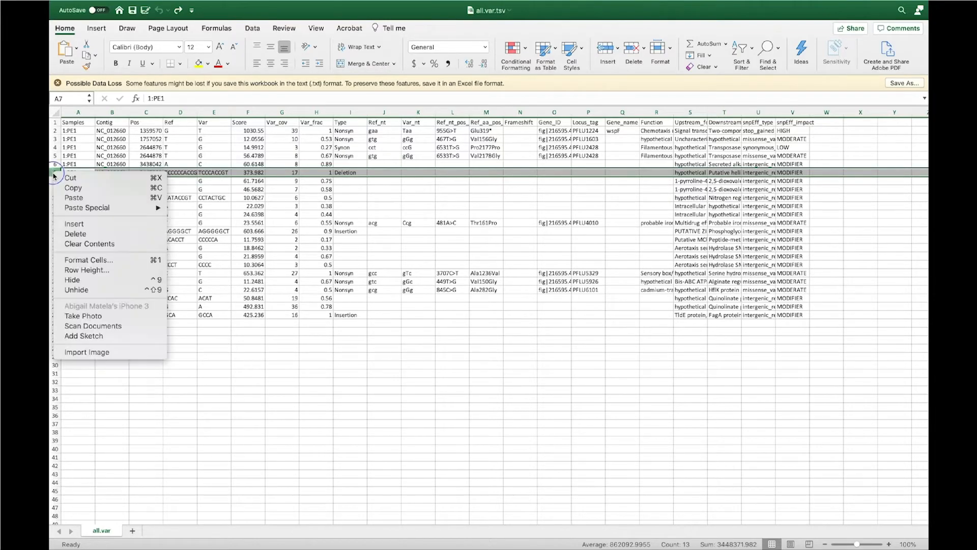
mouse_move(75, 233)
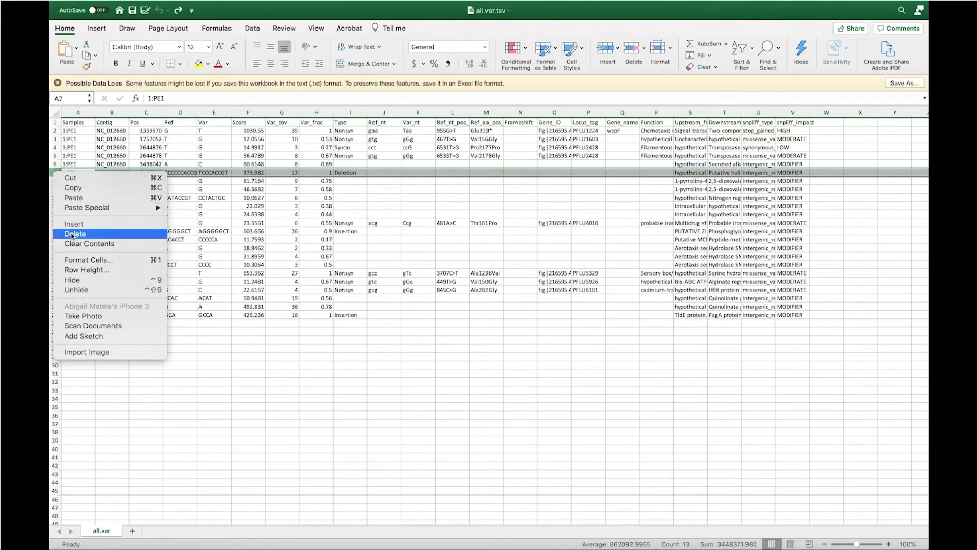
left_click(74, 233)
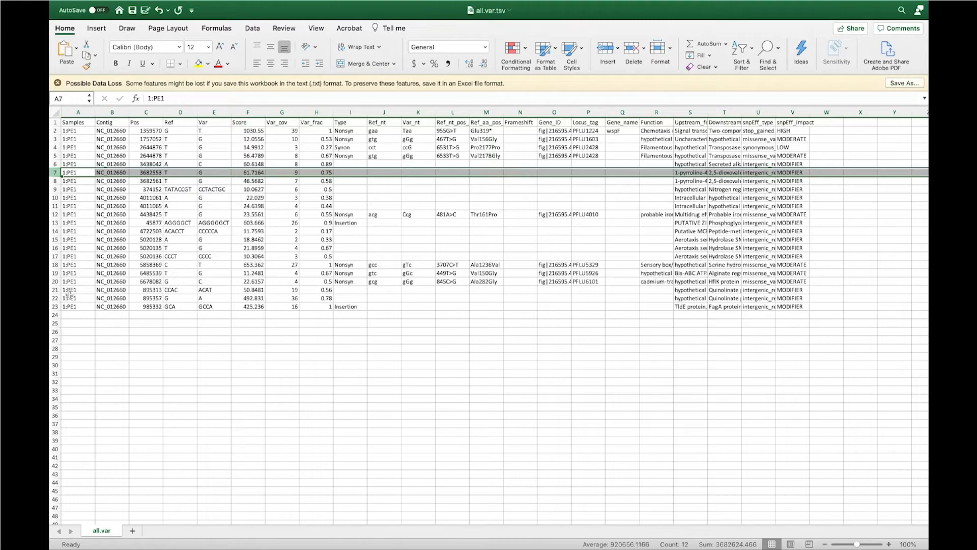
Step: Delete the ancestral insertion row and the insertion row with score 603.666
right_click(69, 306)
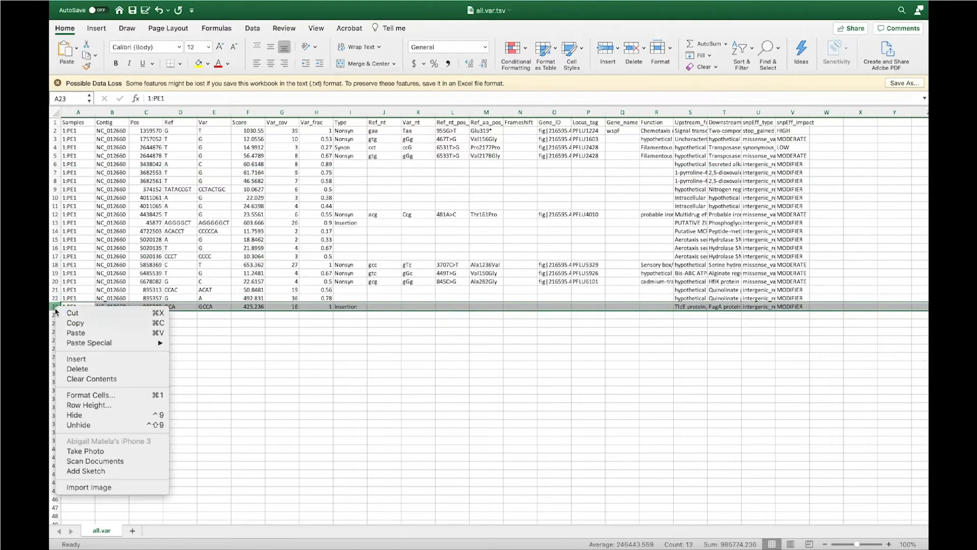
mouse_move(89, 343)
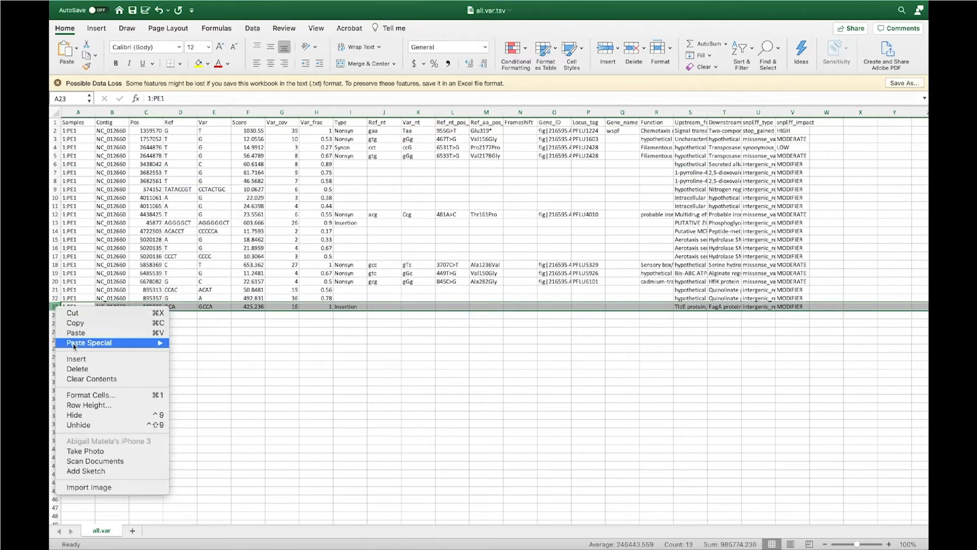
mouse_move(78, 369)
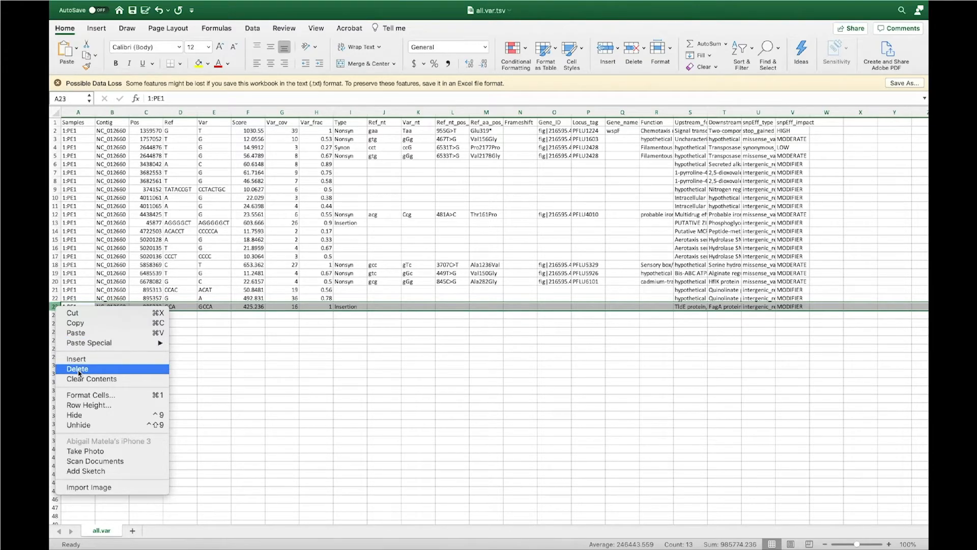
left_click(77, 368)
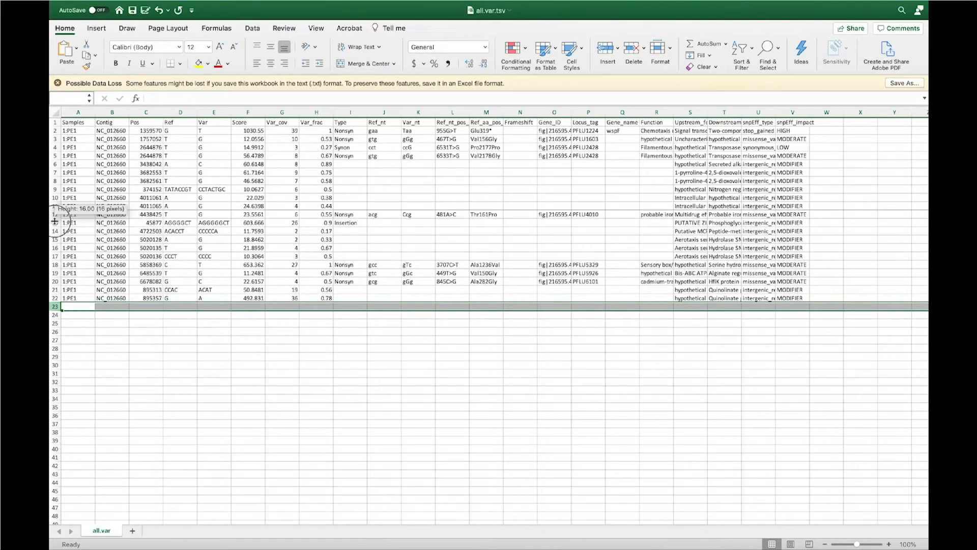
left_click(55, 222)
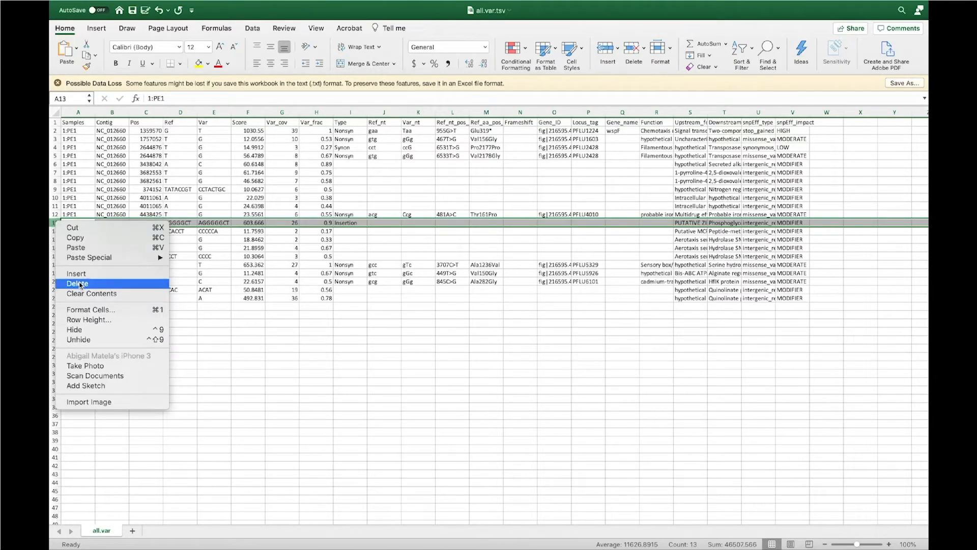
left_click(77, 283)
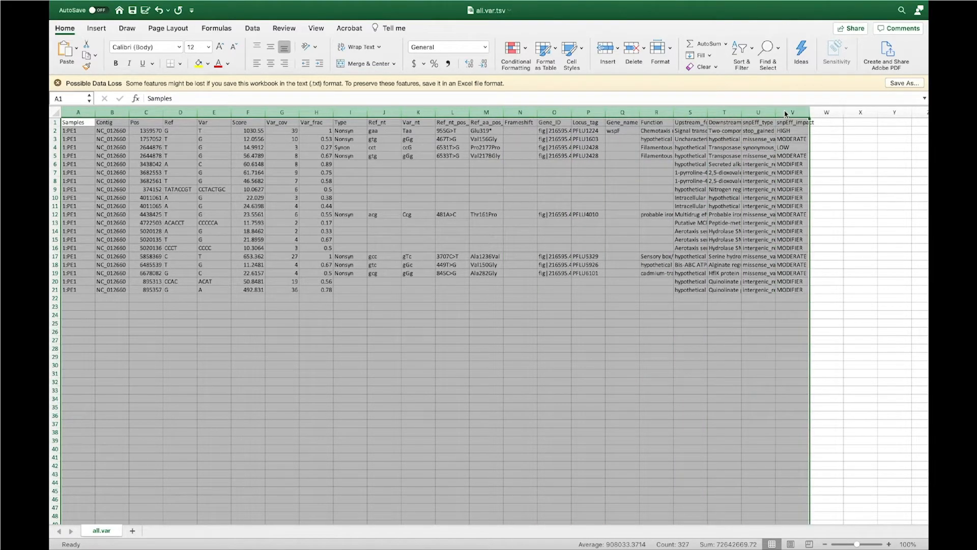
mouse_move(301, 6)
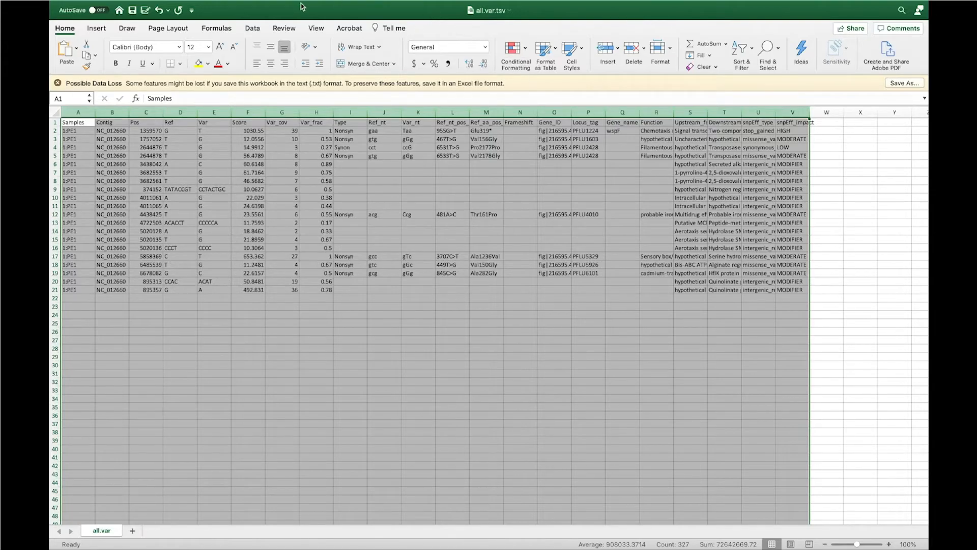
Step: Sort the 20 variant rows by Var_frac, largest to smallest
left_click(252, 27)
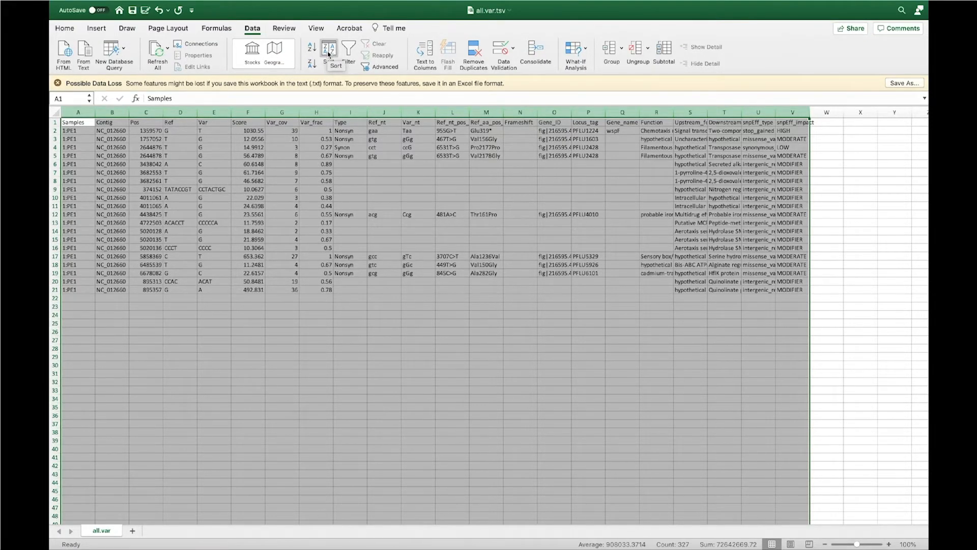
left_click(337, 55)
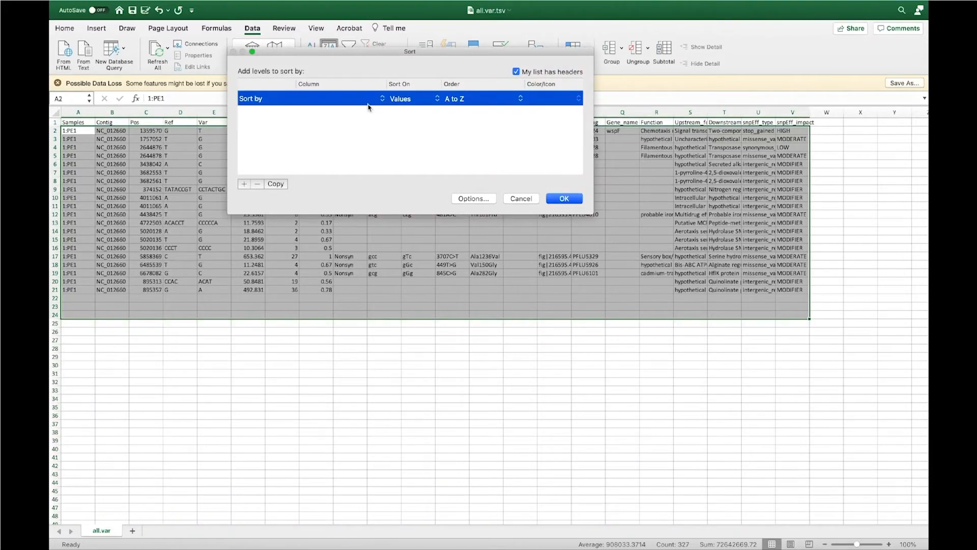
left_click(380, 98)
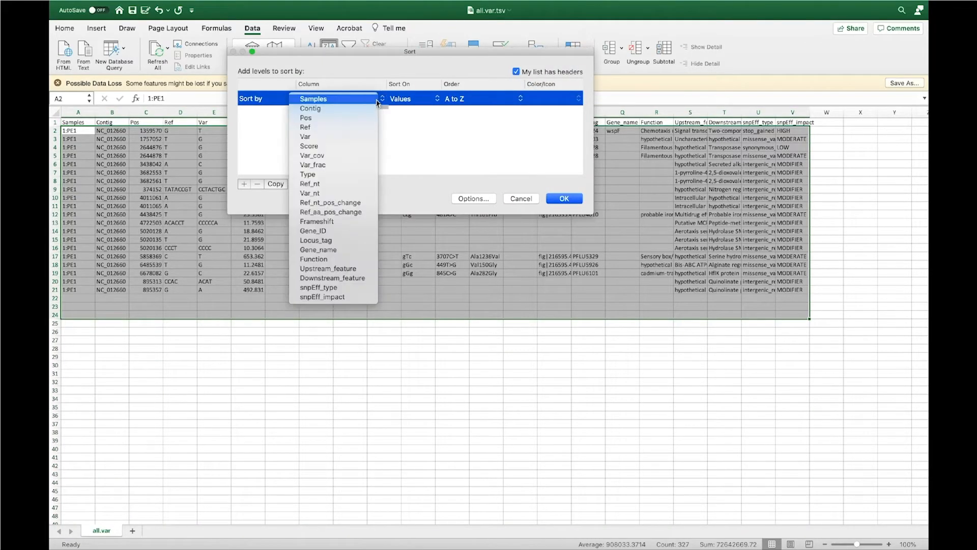
mouse_move(348, 164)
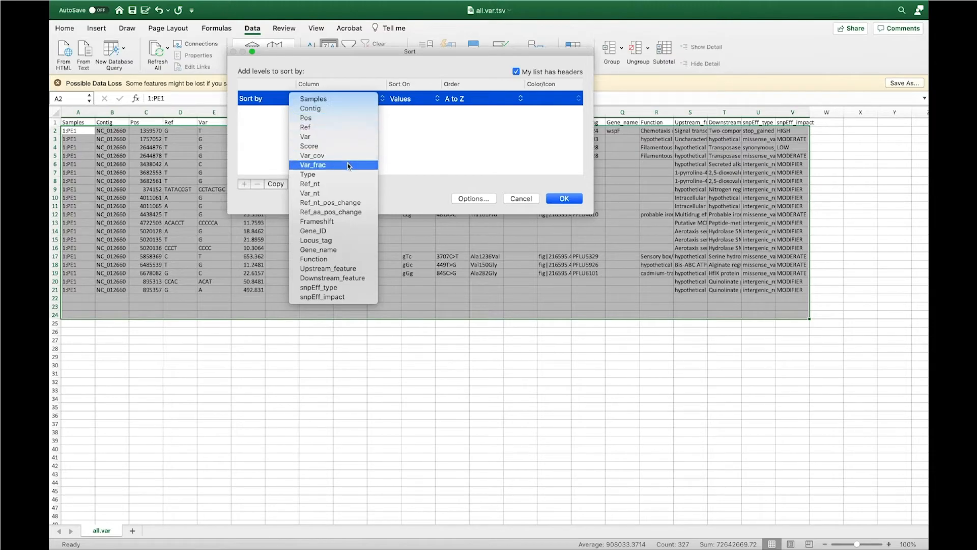
left_click(314, 165)
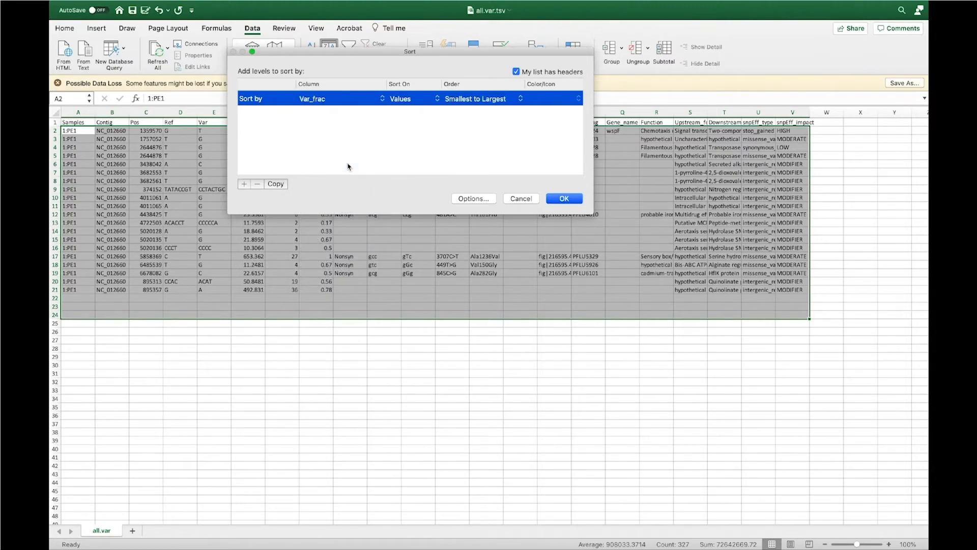
mouse_move(509, 116)
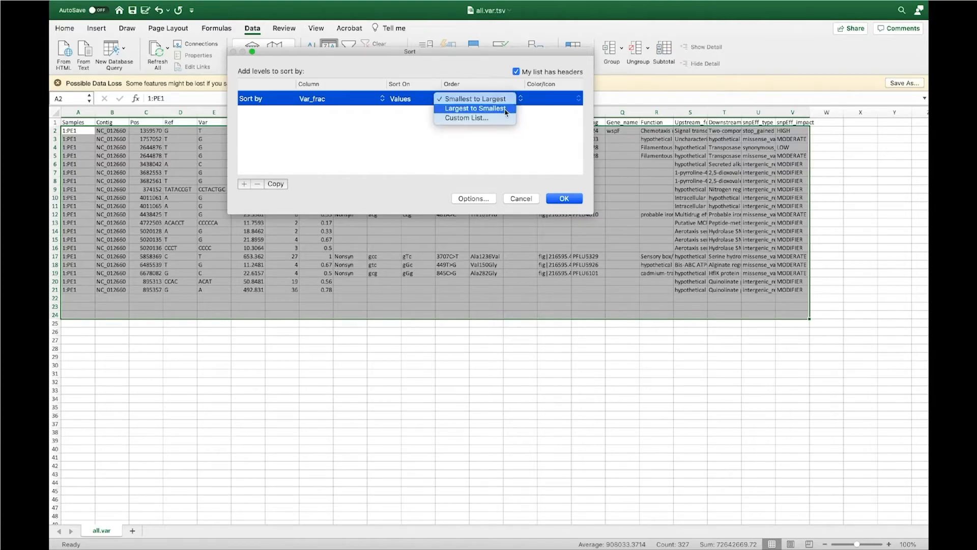
left_click(474, 108)
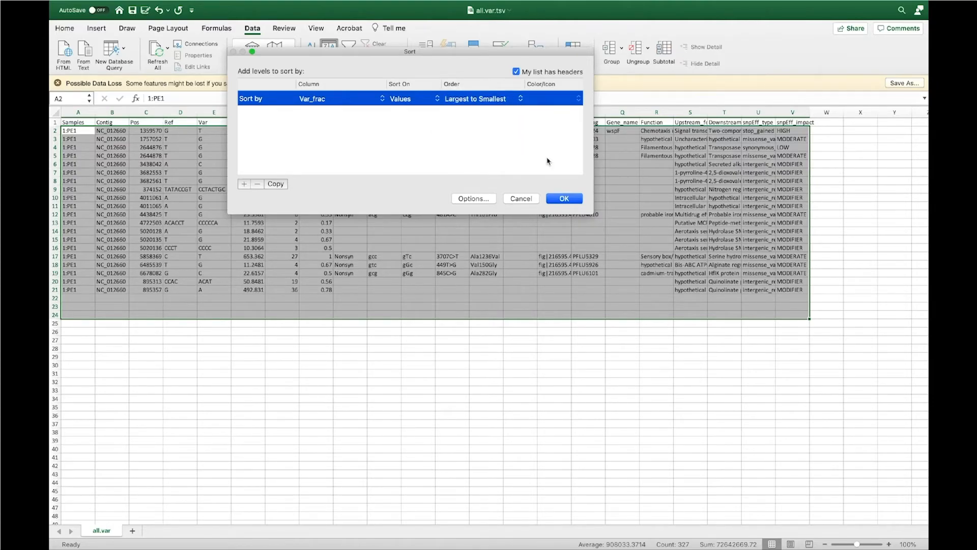
left_click(563, 198)
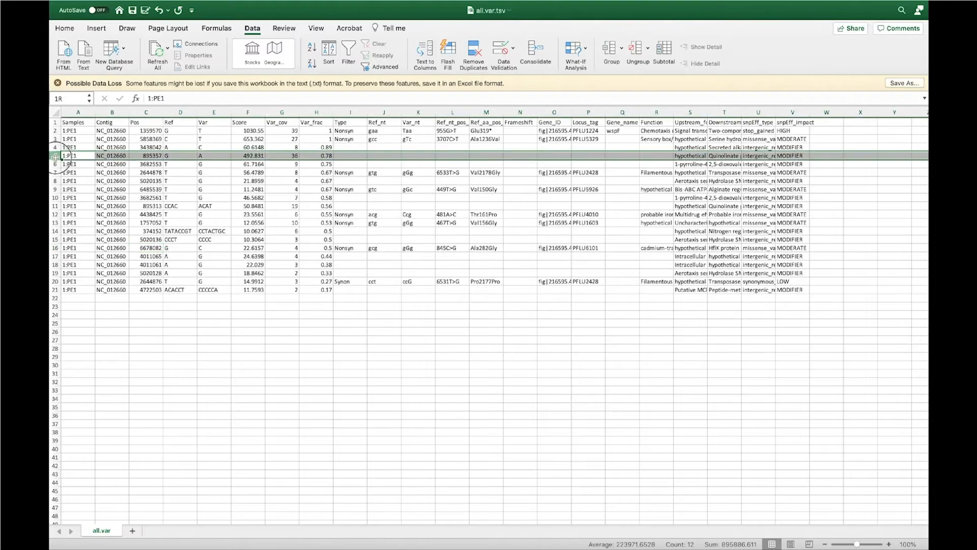
Step: Delete rows 5–21, the variants with Var_frac 0.78 and below
left_click_drag(55, 155, 55, 264)
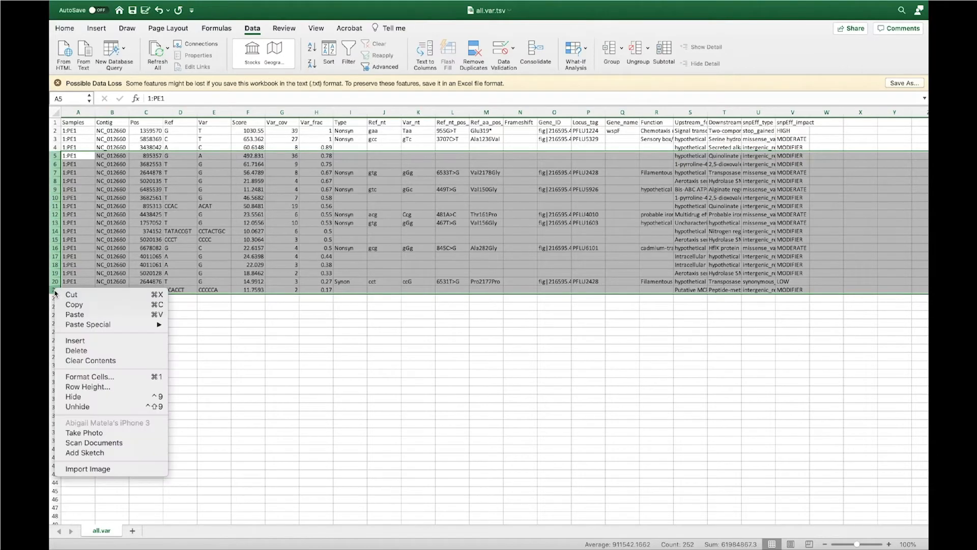
mouse_move(76, 350)
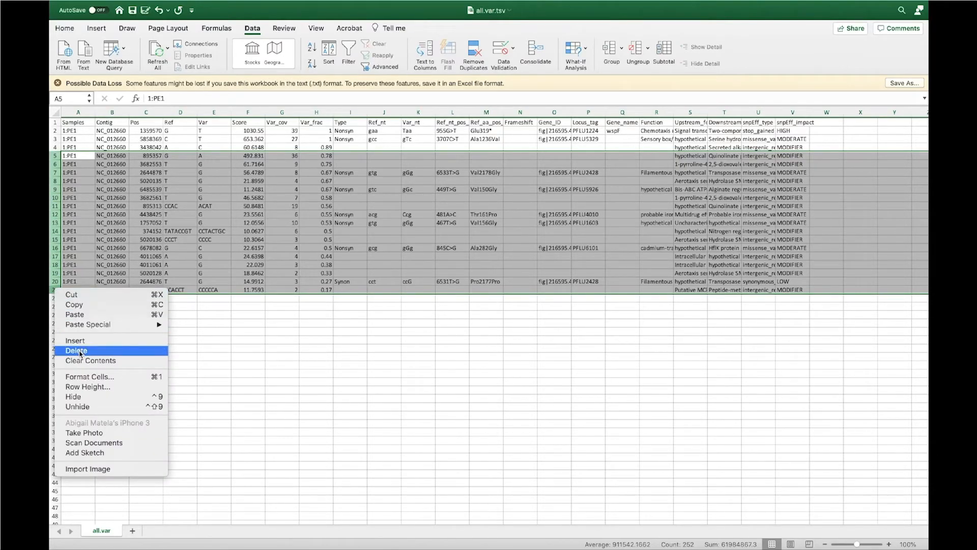
left_click(76, 350)
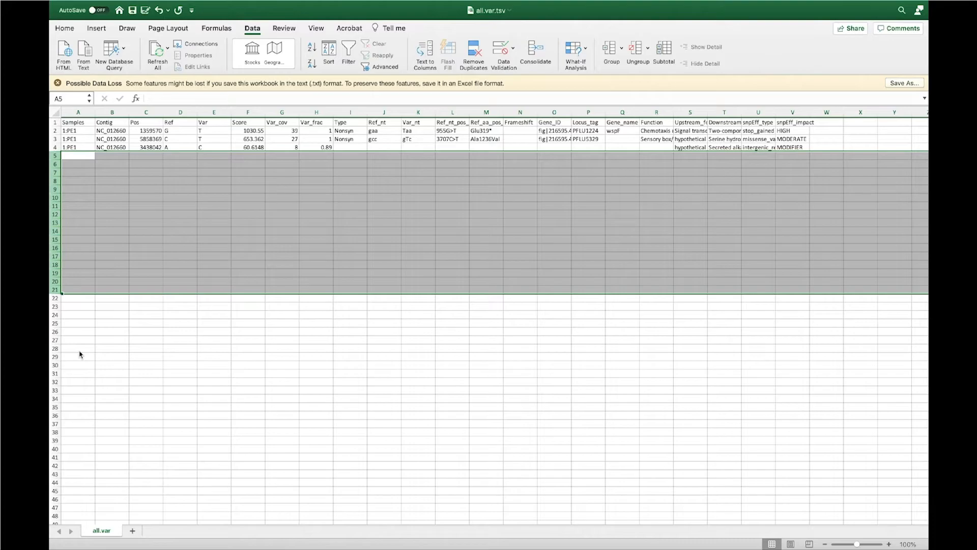
mouse_move(113, 142)
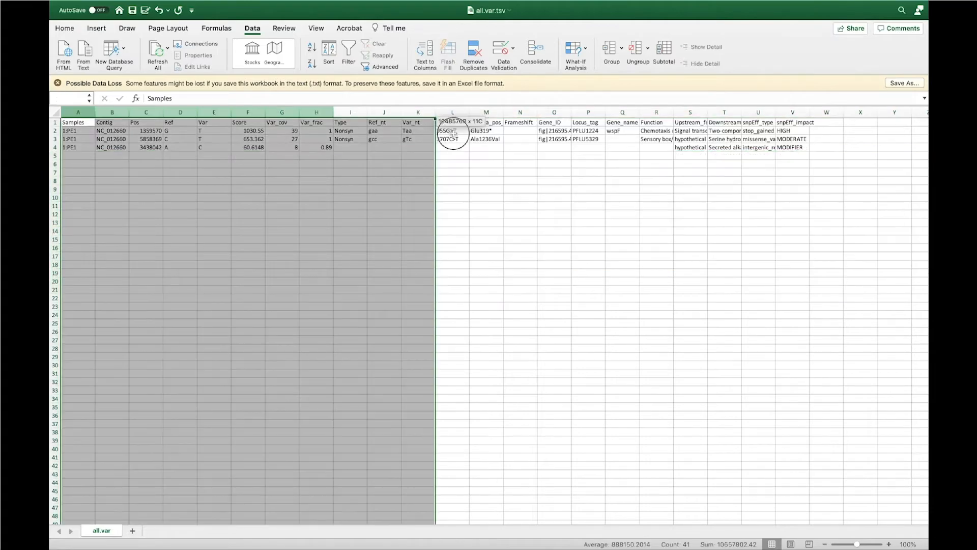
Step: Sort the three variants by Score, largest to smallest, and deselect the table
left_click(78, 130)
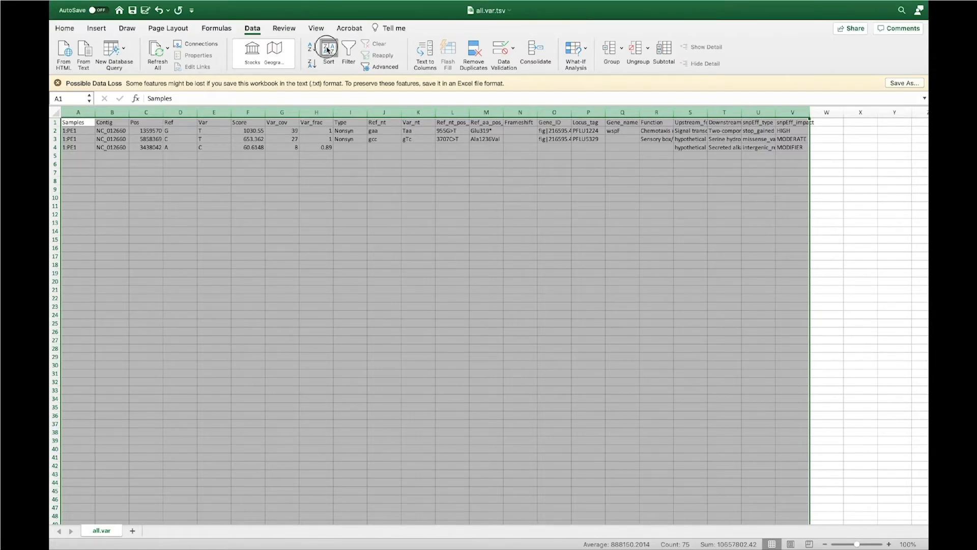
left_click(329, 53)
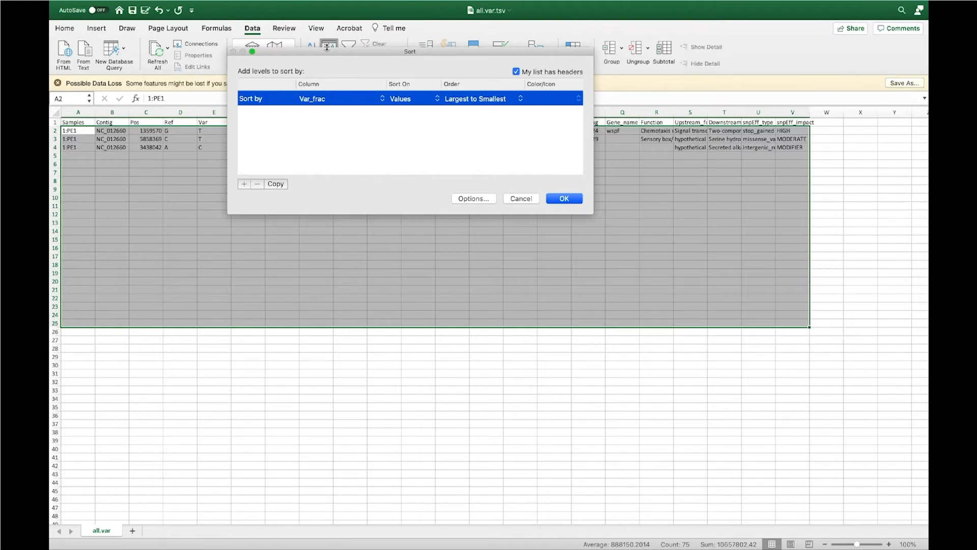
mouse_move(371, 103)
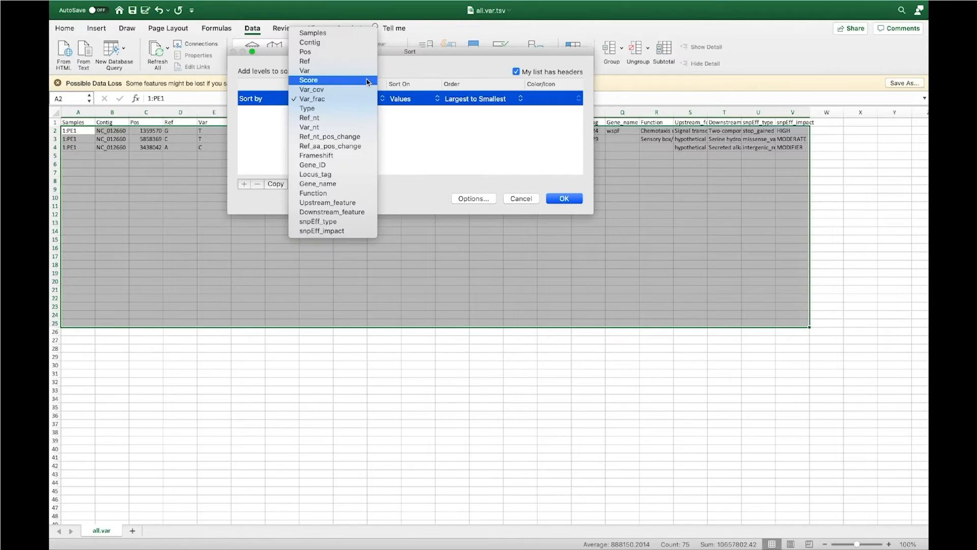
left_click(308, 80)
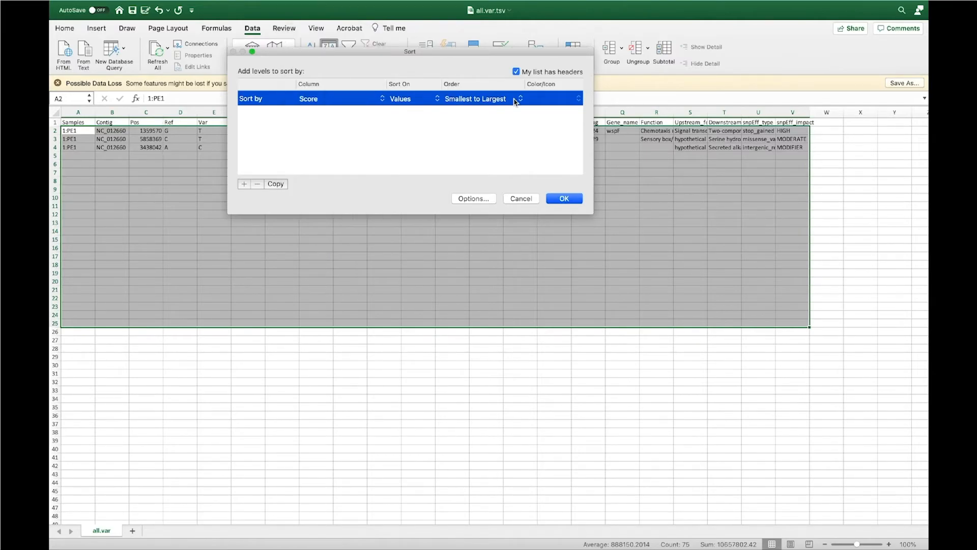
left_click(520, 99)
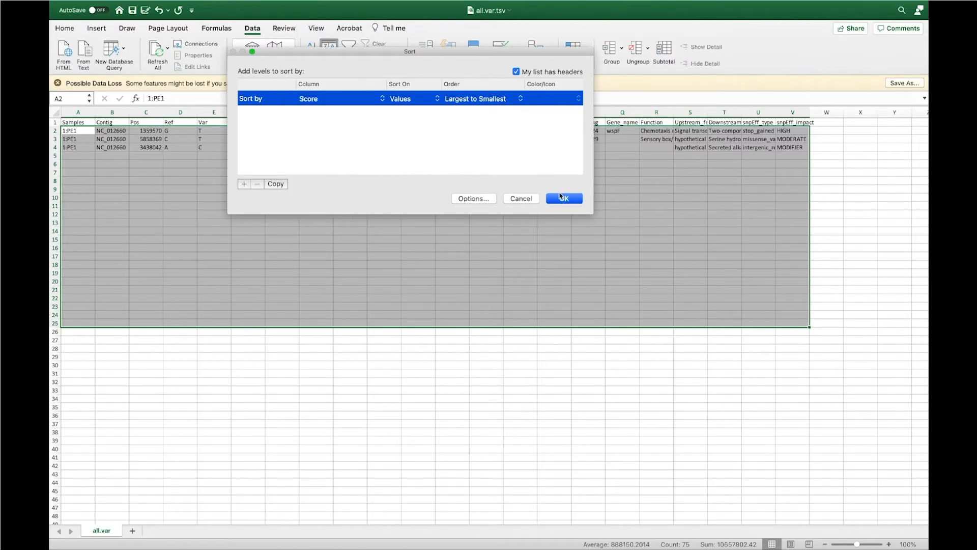
left_click(562, 197)
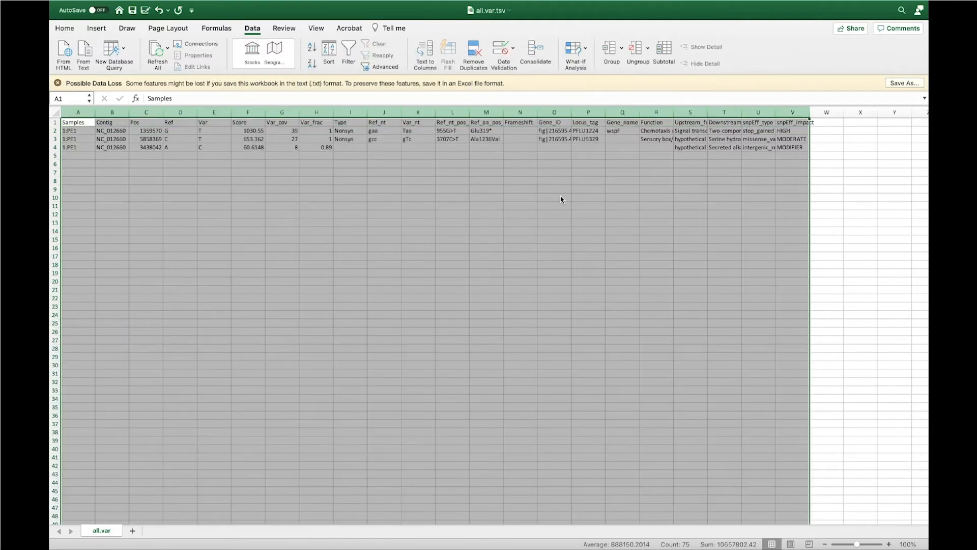
mouse_move(218, 144)
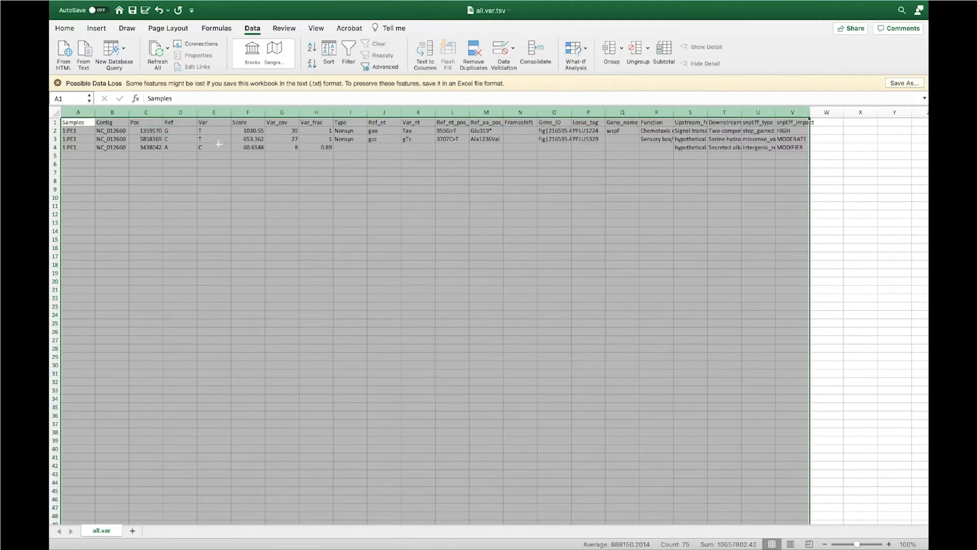
left_click(214, 155)
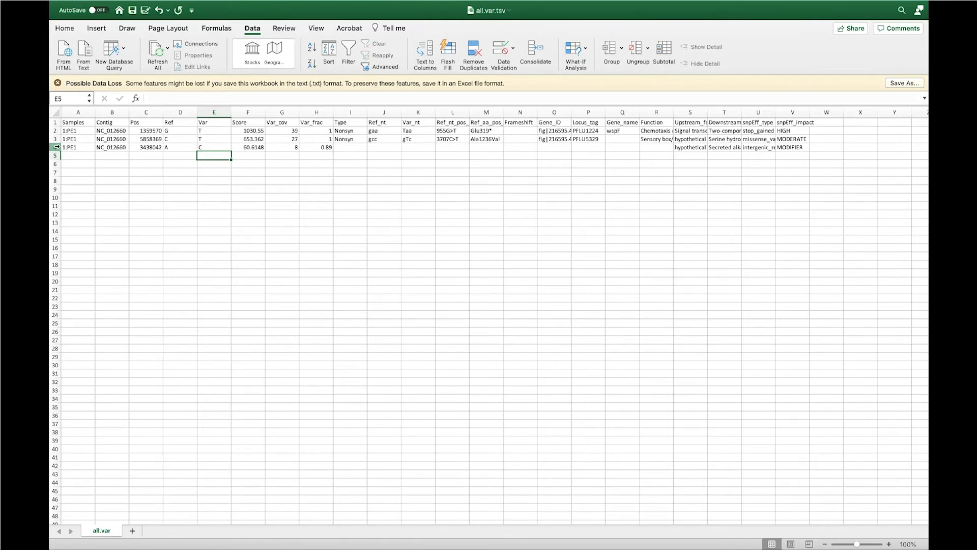
Step: Delete row 4, the variant with Score 60.6148
left_click(55, 147)
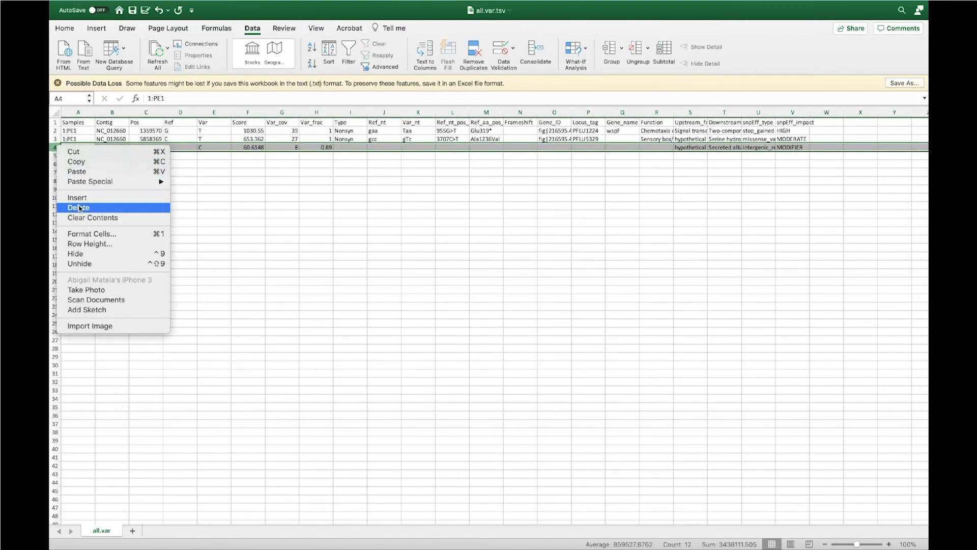
left_click(78, 207)
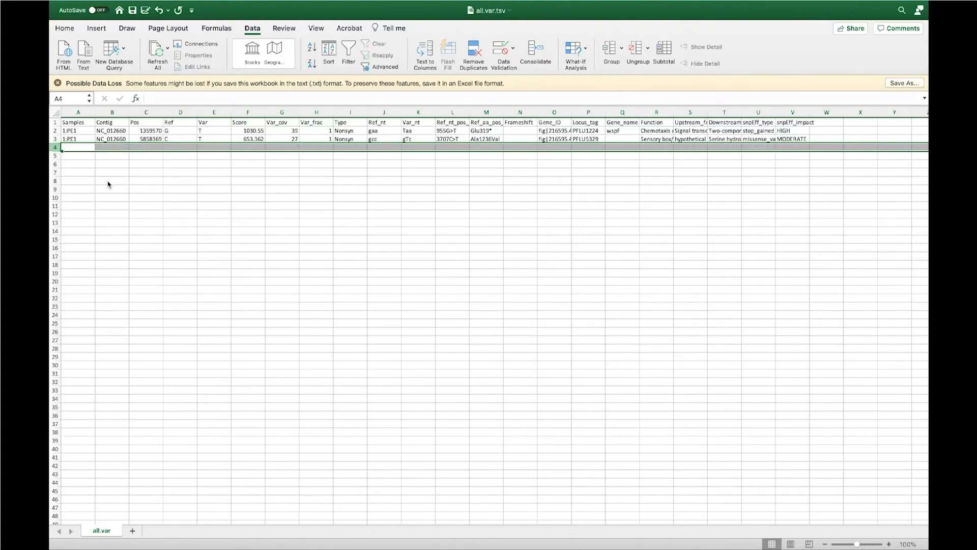